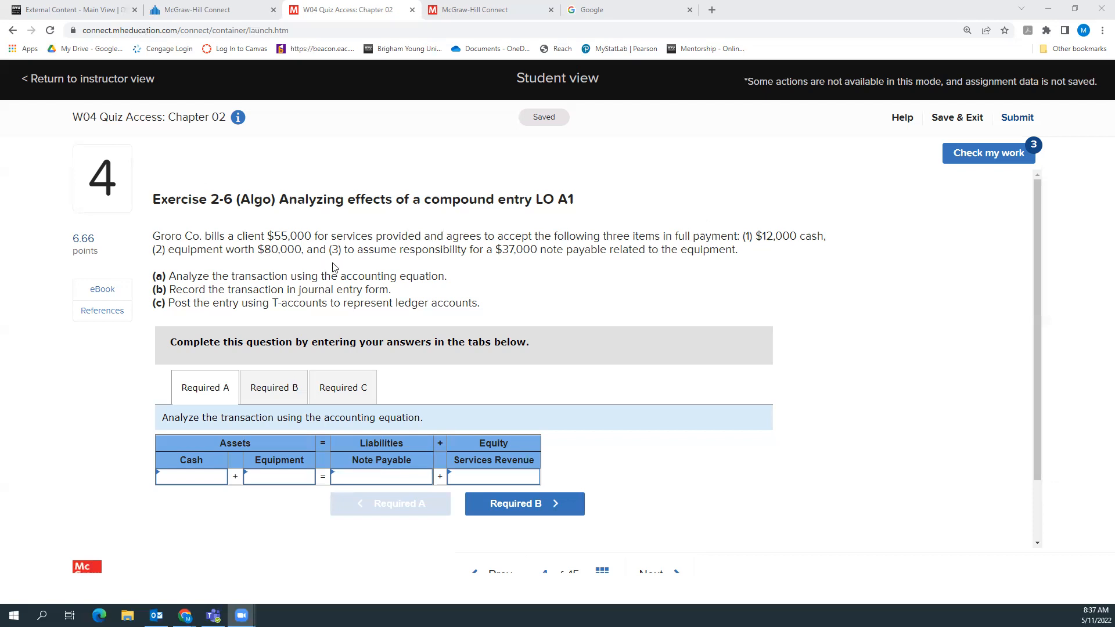
mouse_move(533, 251)
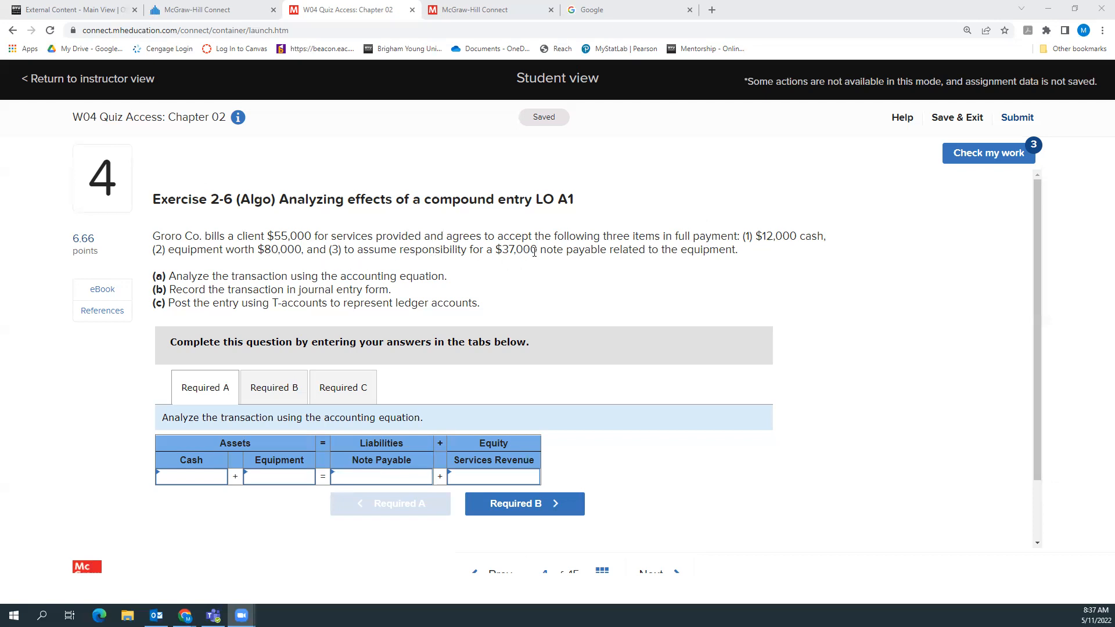
mouse_move(736, 235)
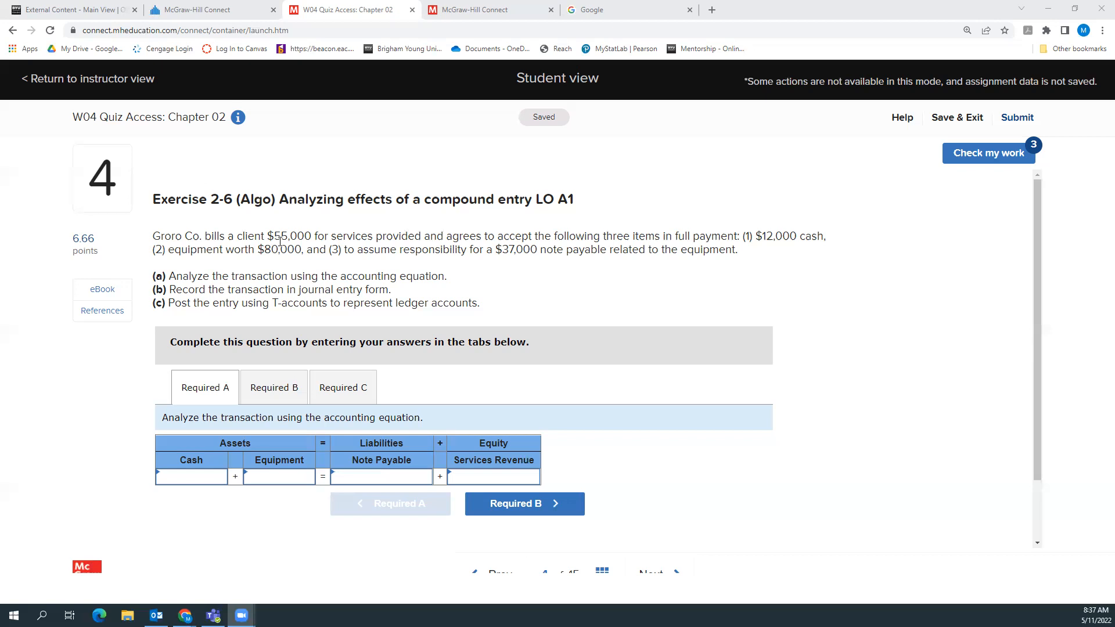
mouse_move(288, 241)
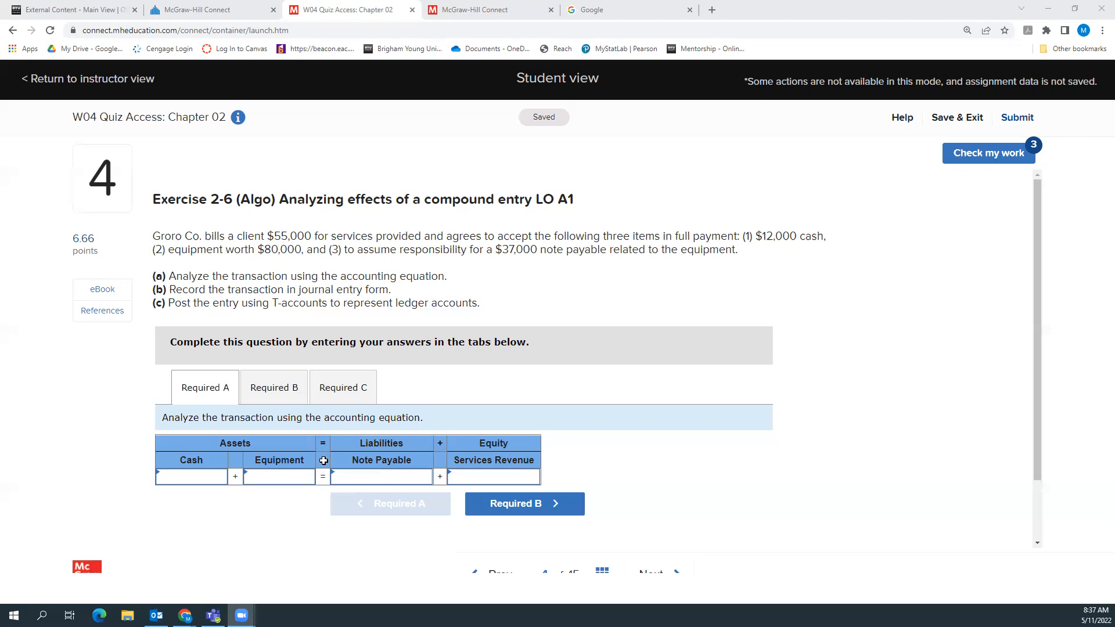
Enter Cash 12,000, Equipment 80,000, Note Payable 37,000 and Services Revenue 55,000 in the equation
text(12)
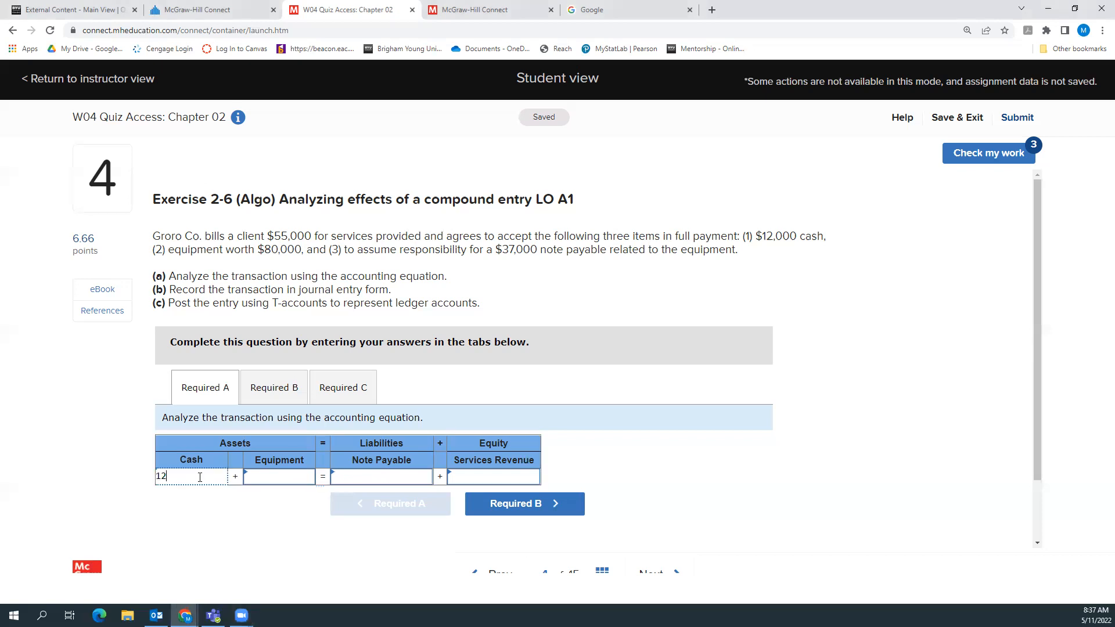
text(000)
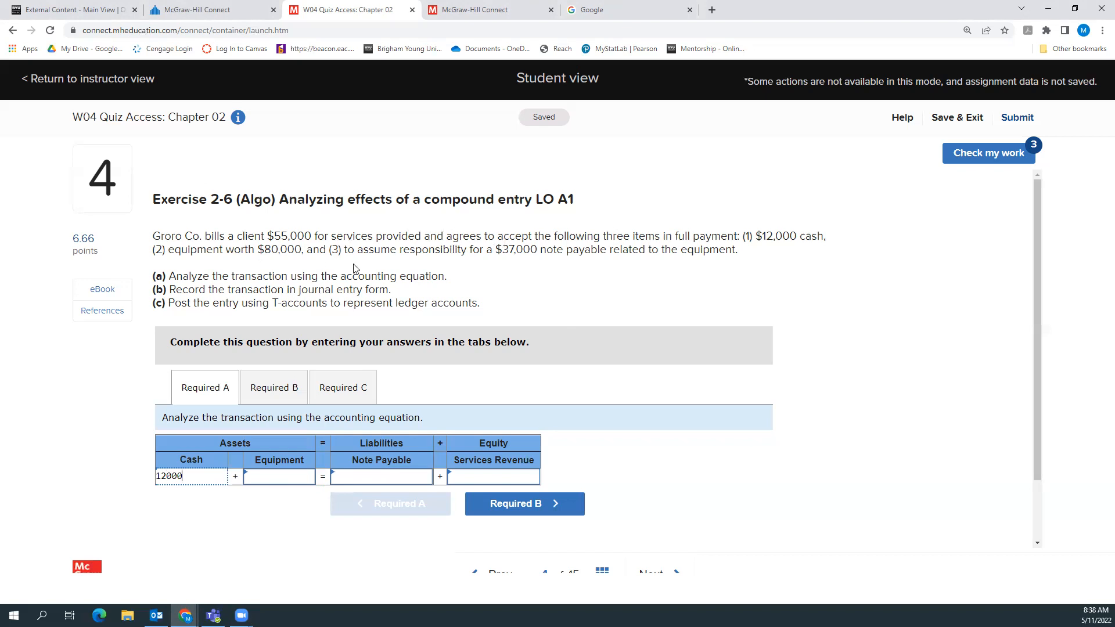
click(278, 476)
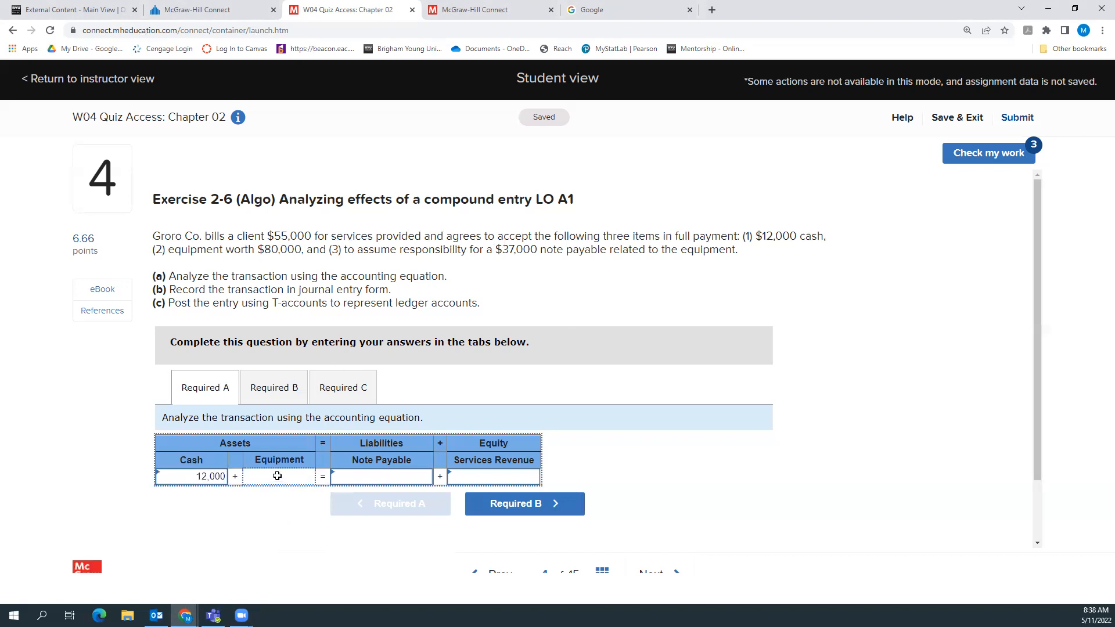
text(800000)
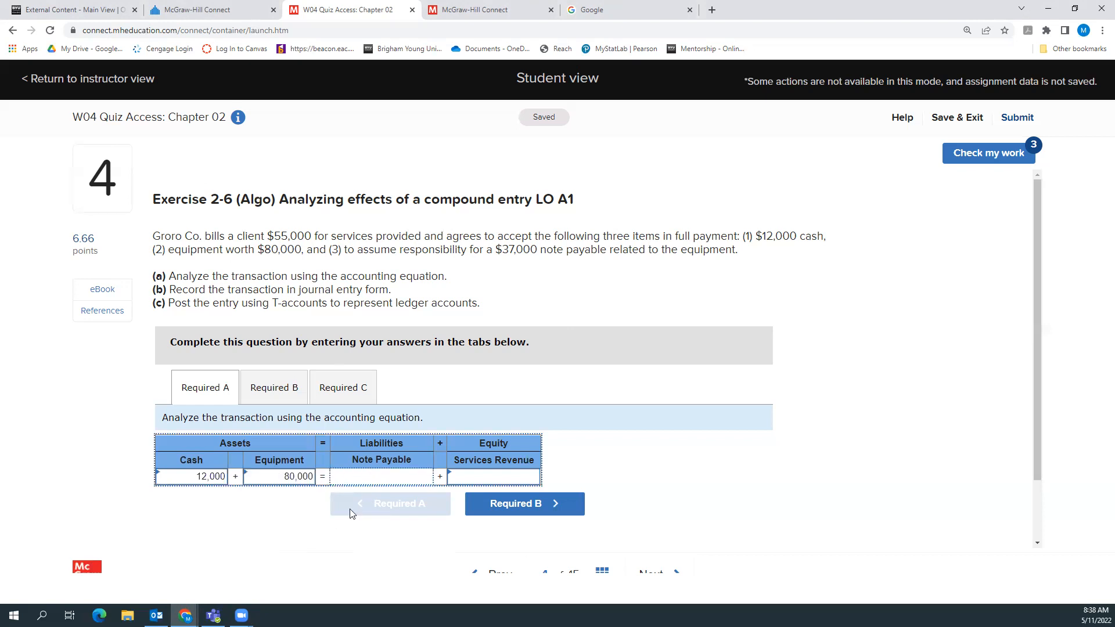
mouse_move(277, 558)
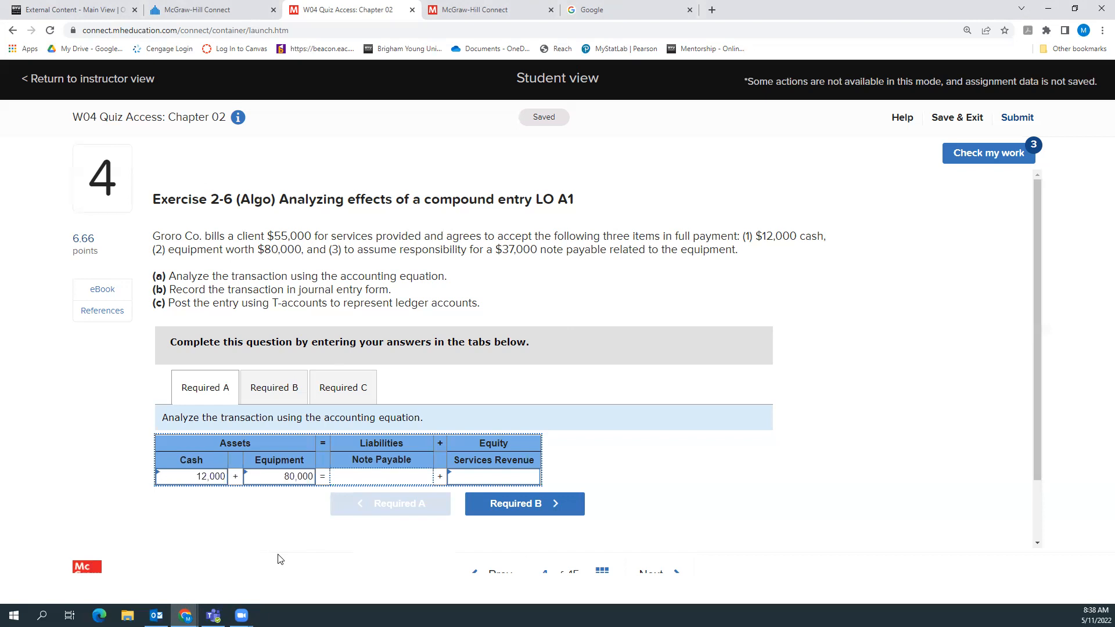
mouse_move(505, 272)
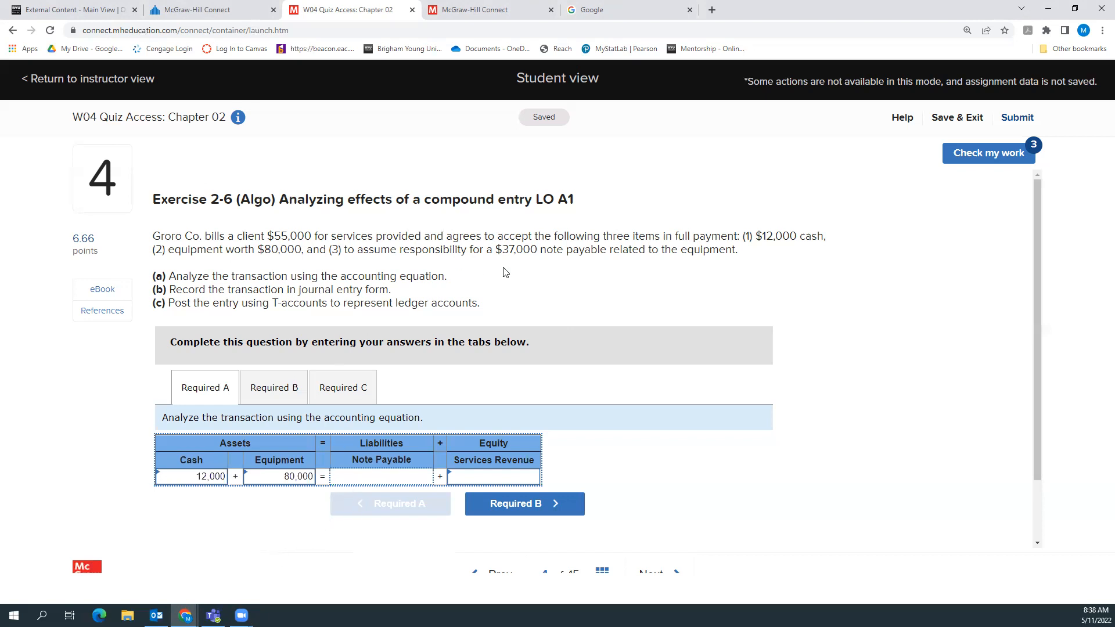
text(37000)
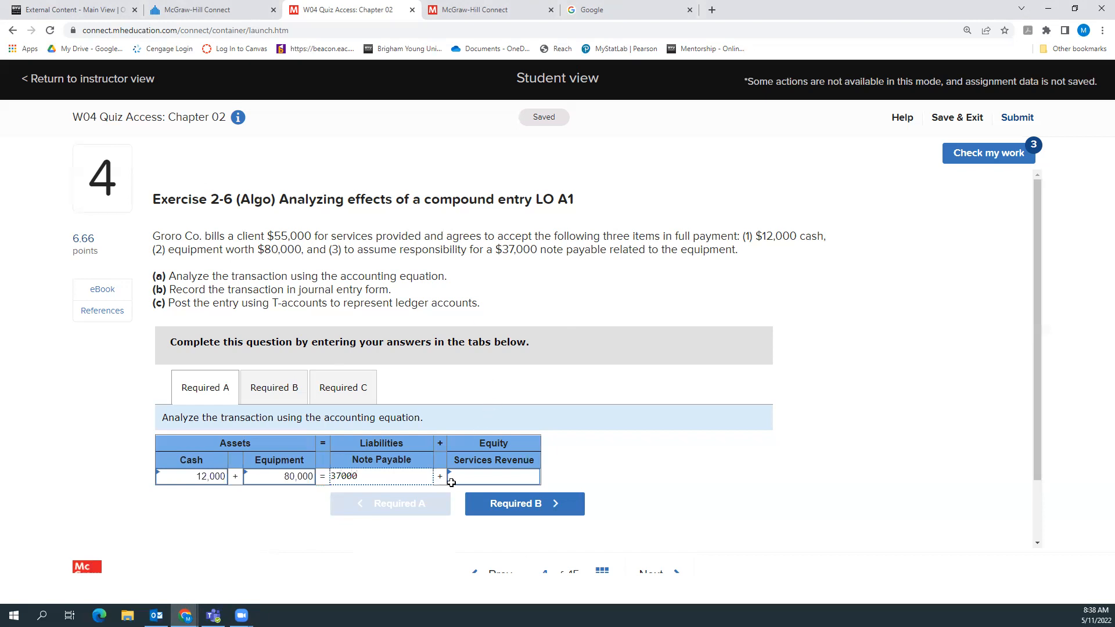
click(494, 476)
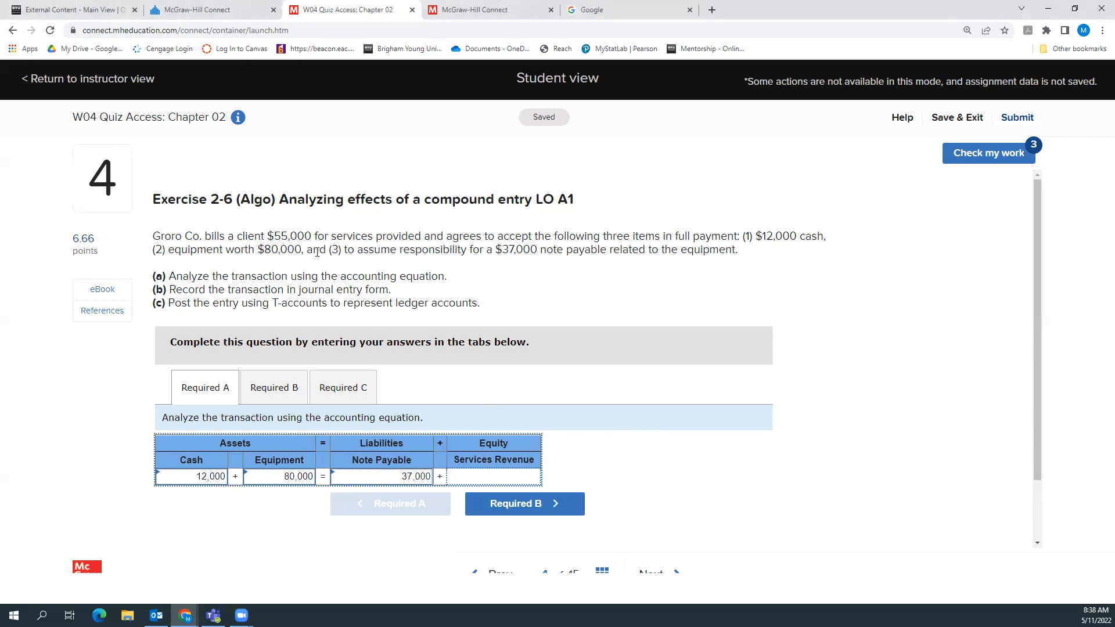
text(55,000)
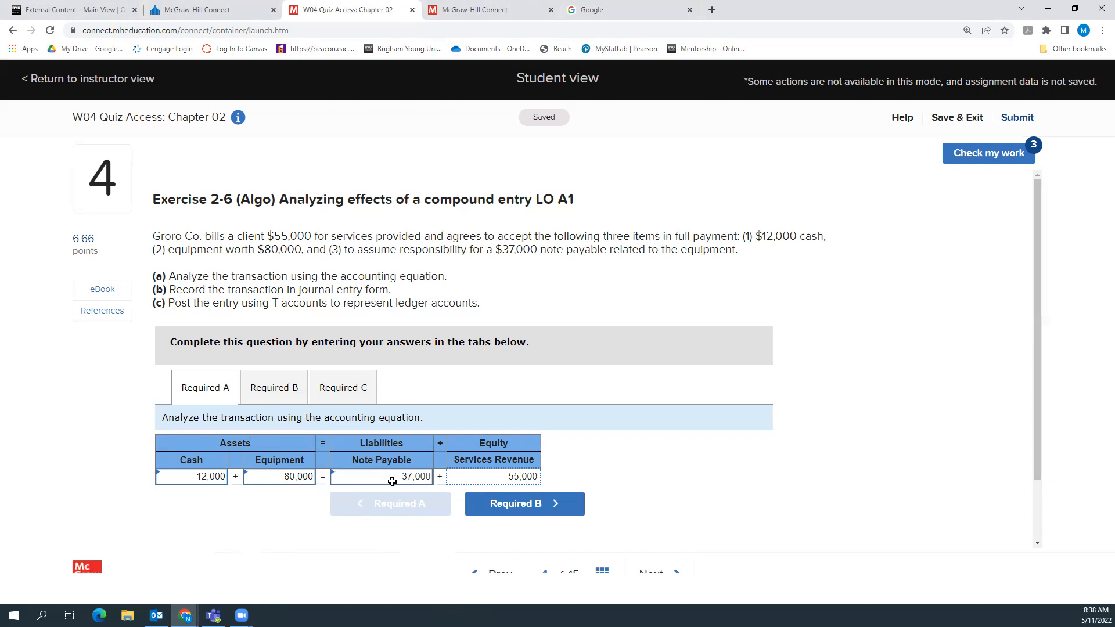
mouse_move(486, 477)
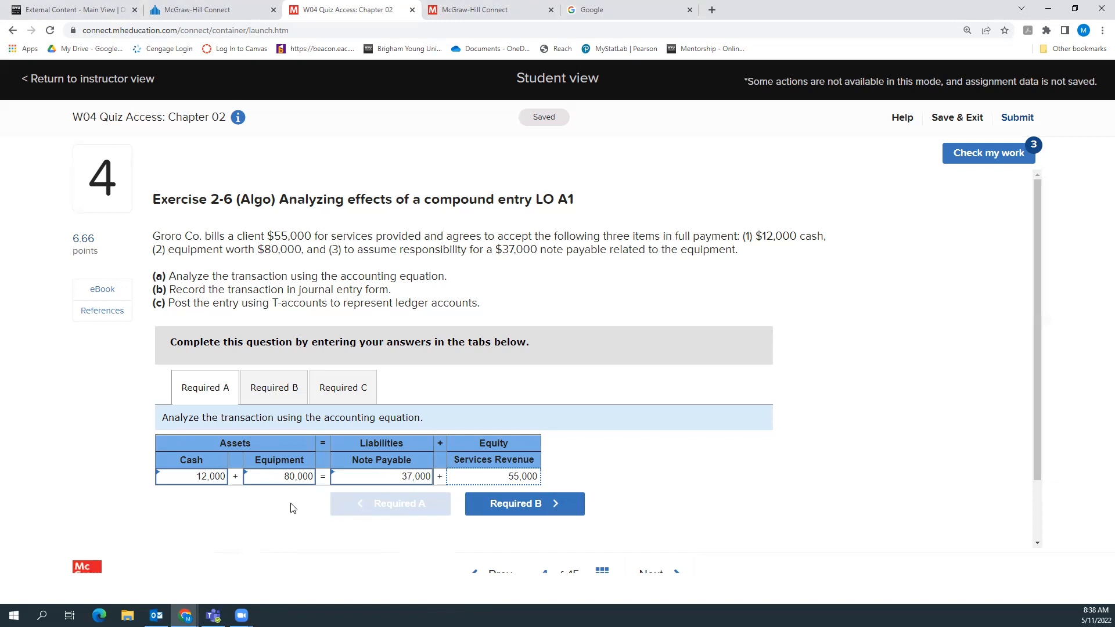
mouse_move(432, 419)
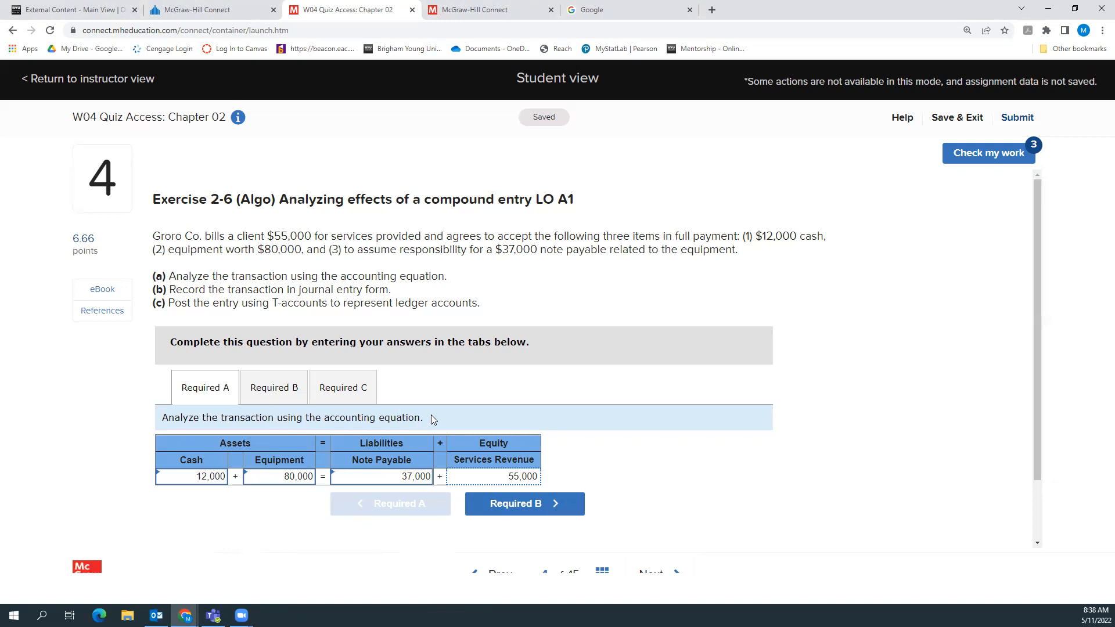
mouse_move(370, 454)
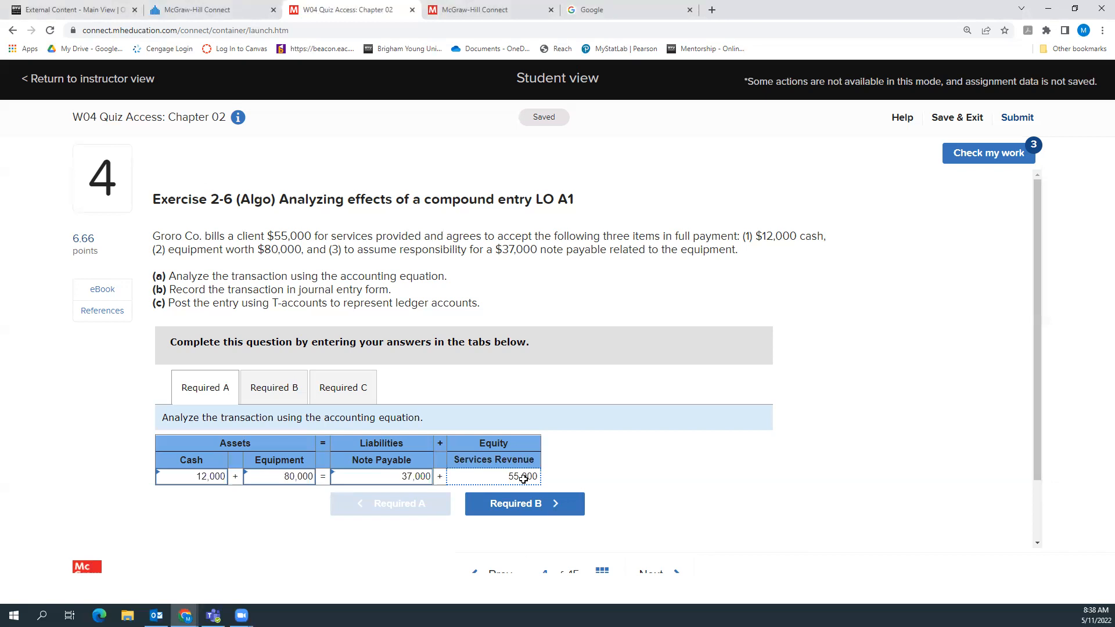
mouse_move(228, 461)
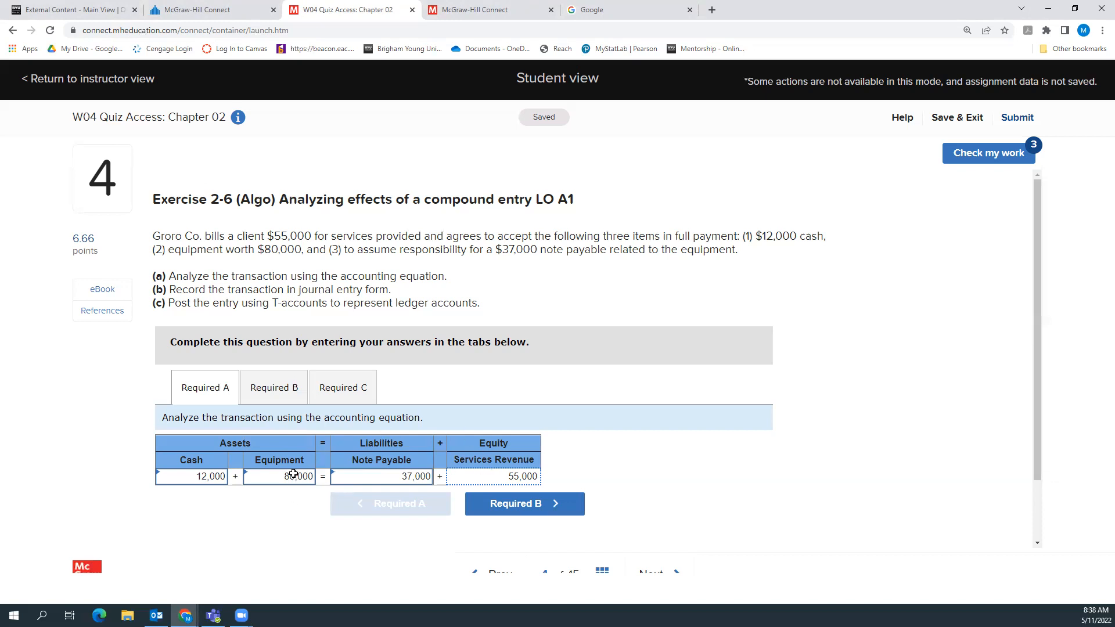
mouse_move(274, 472)
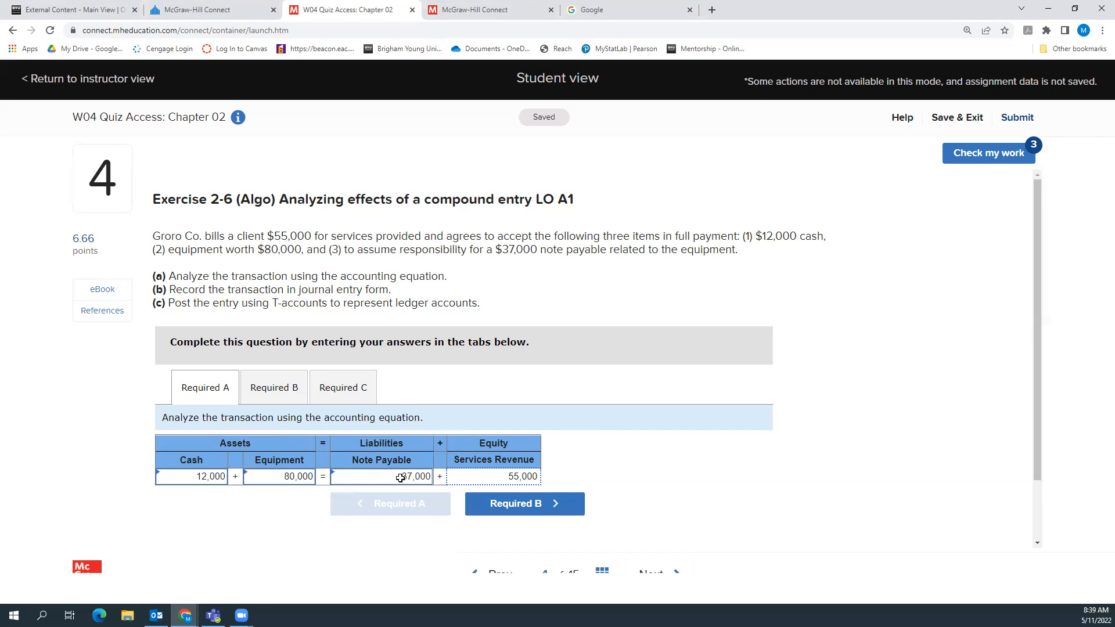
mouse_move(392, 478)
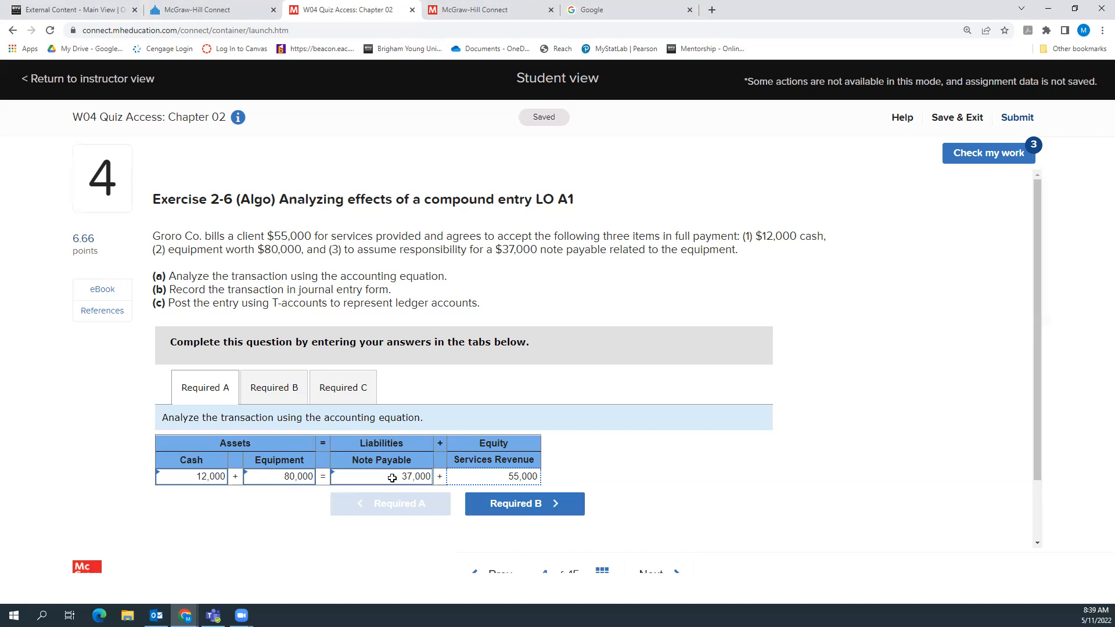
mouse_move(384, 435)
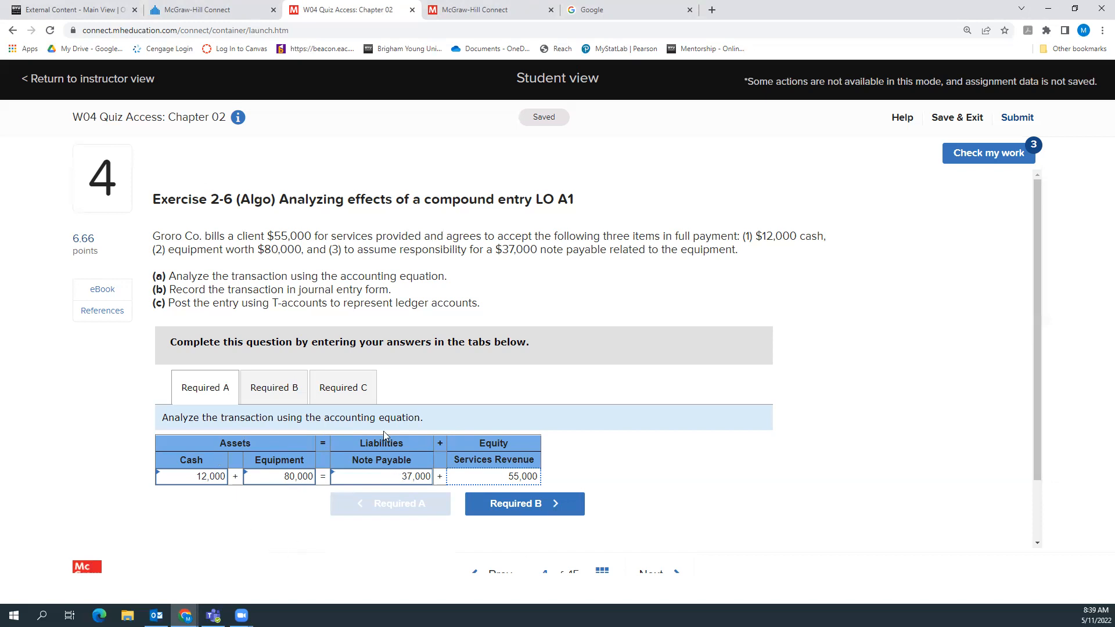
mouse_move(294, 511)
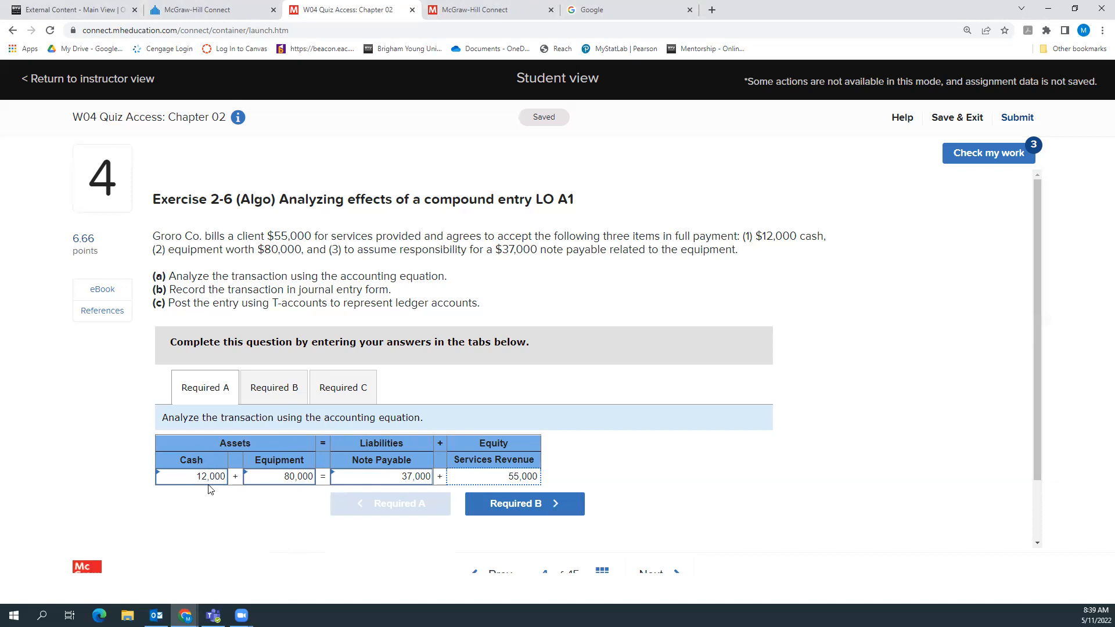
mouse_move(275, 485)
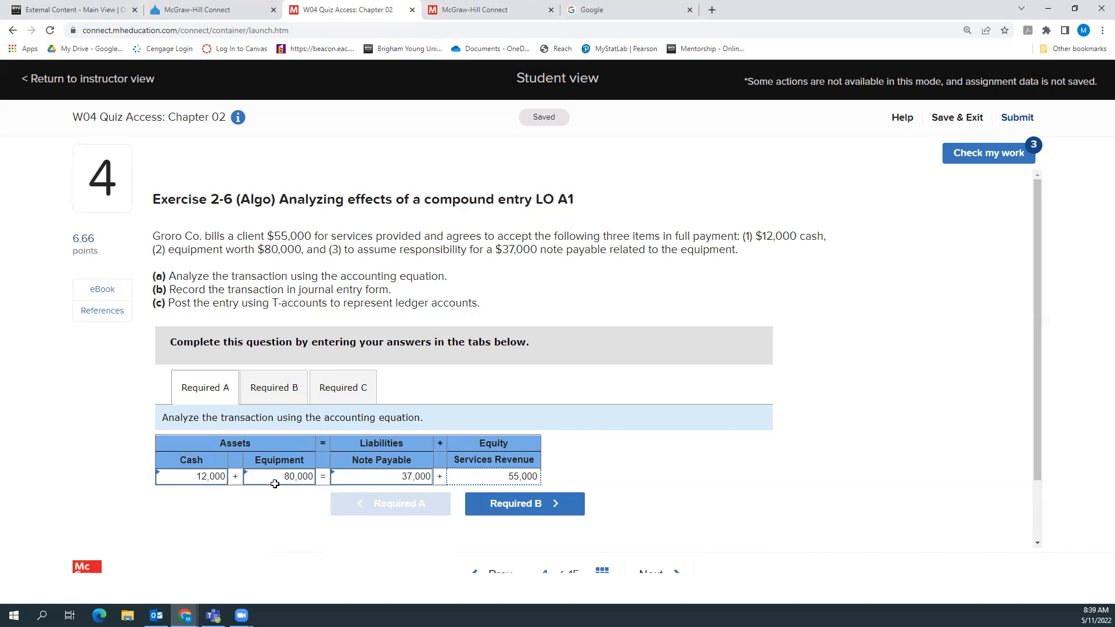
mouse_move(403, 468)
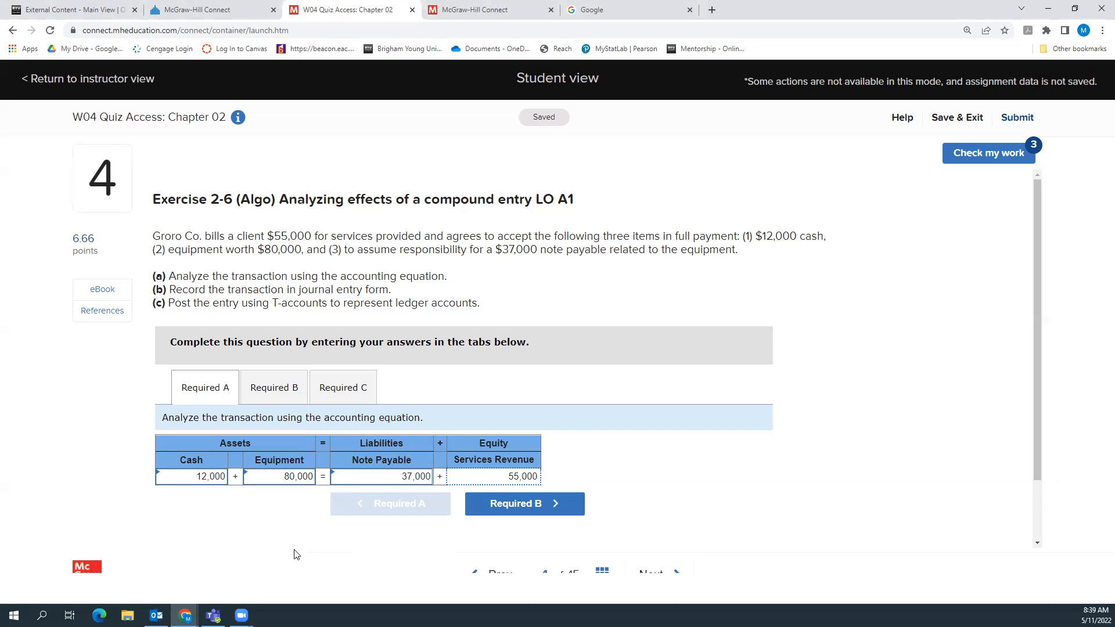
mouse_move(382, 490)
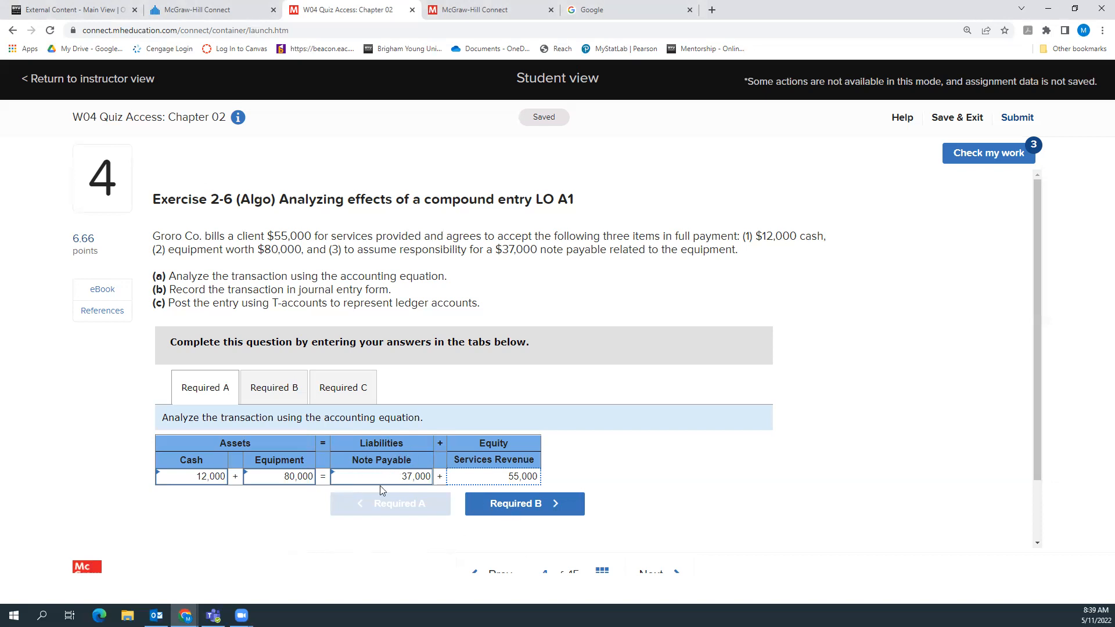
Grade the four equation amounts with Check my work, then view the Required B journal part
click(988, 152)
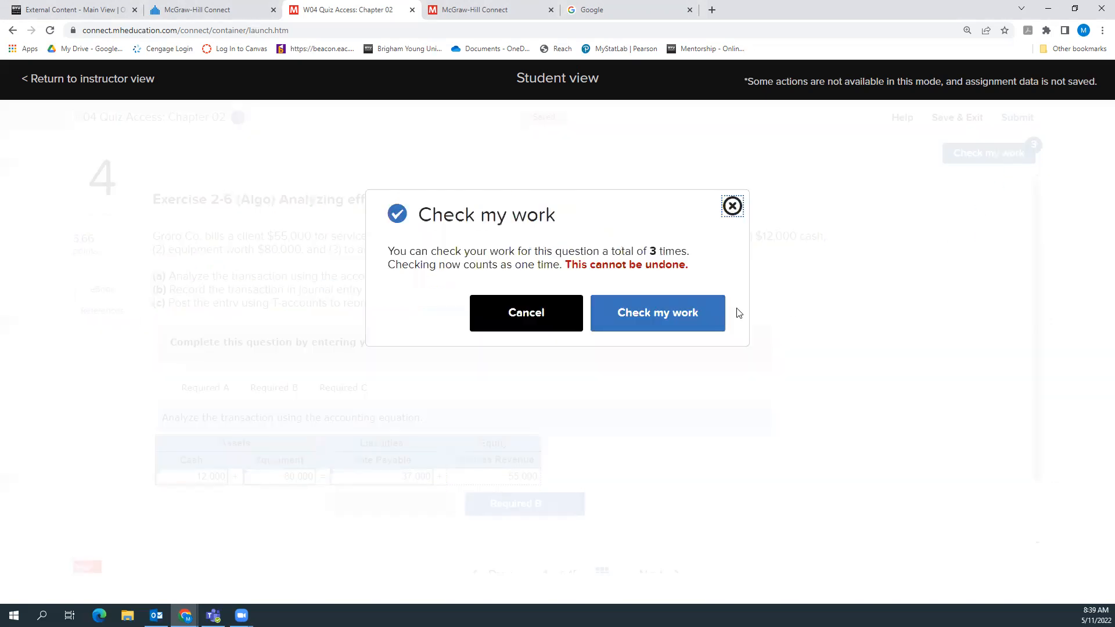
click(657, 313)
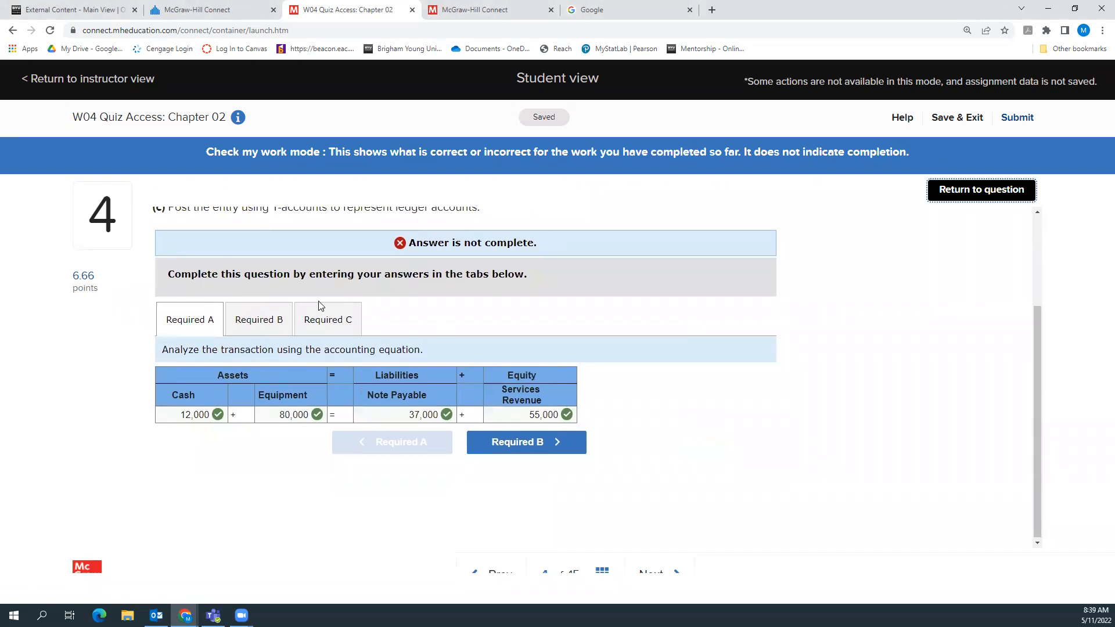
click(526, 442)
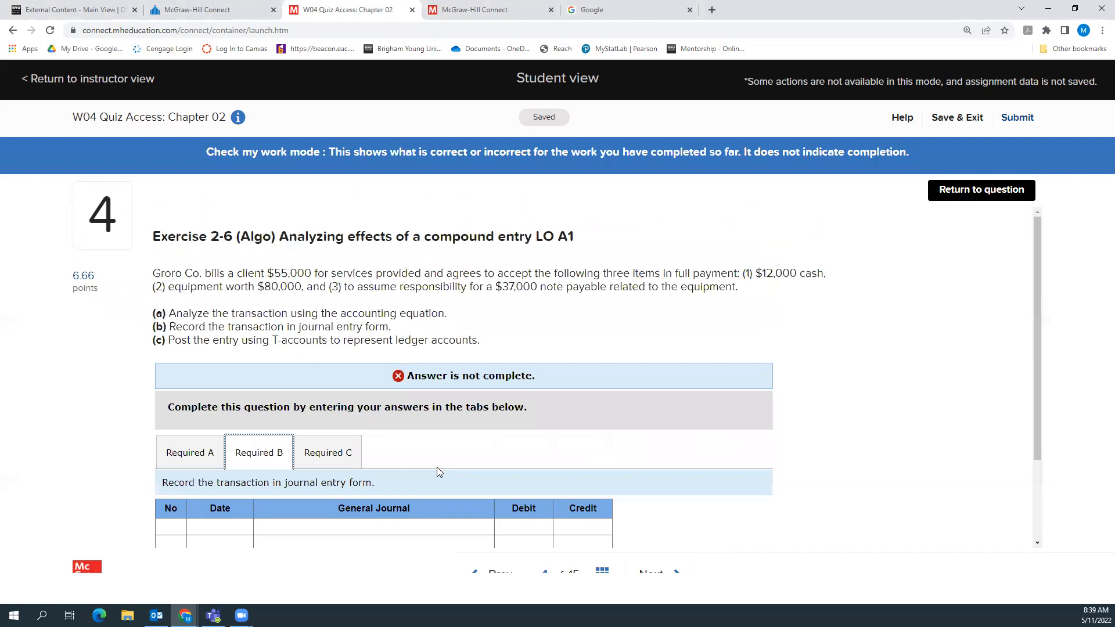
scroll(down, 3)
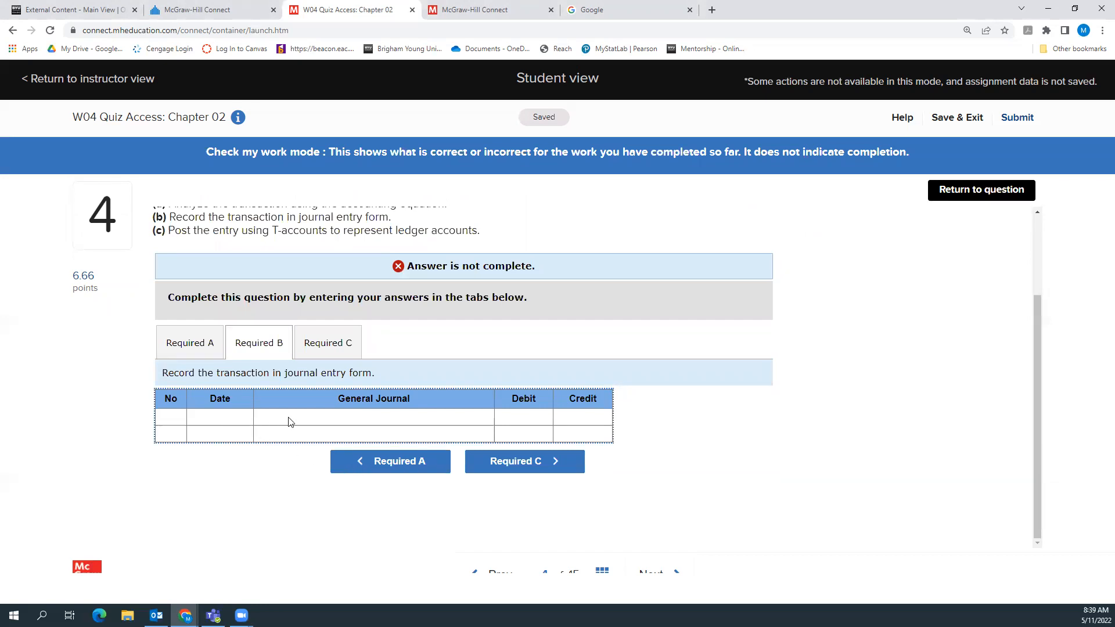
mouse_move(915, 242)
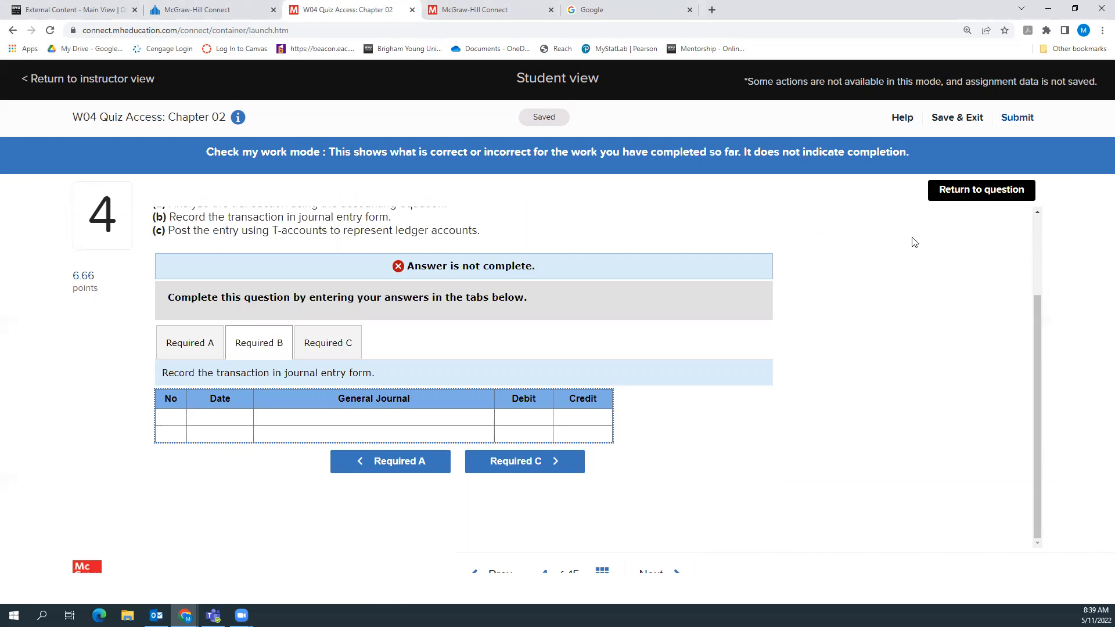
Resume editing, open the May 15 journal entry worksheet, and briefly revisit Required A
click(982, 190)
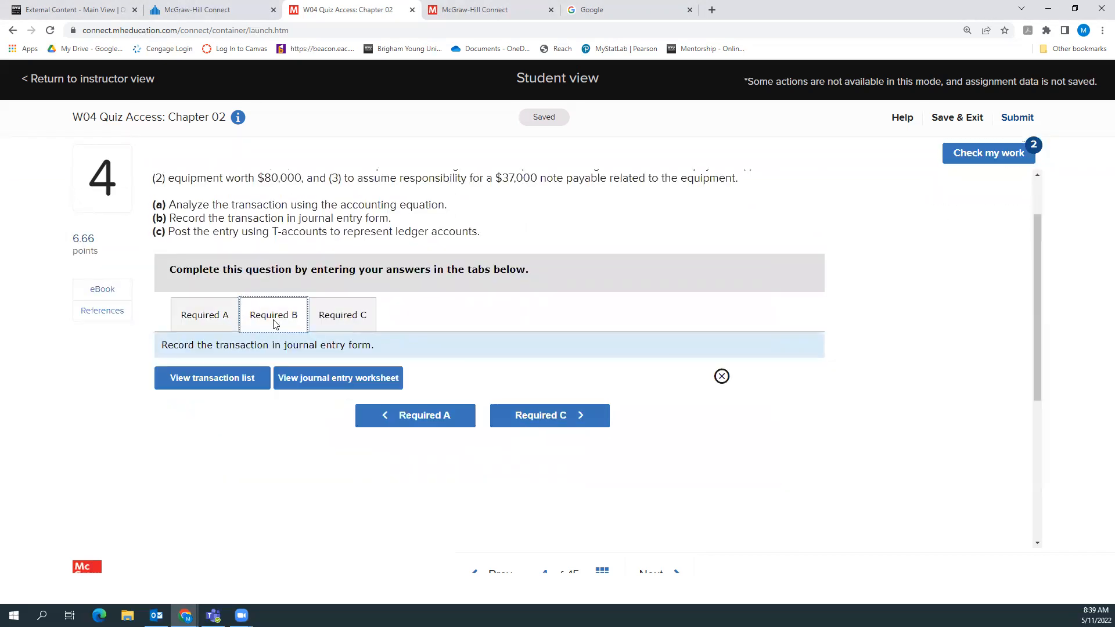
click(336, 378)
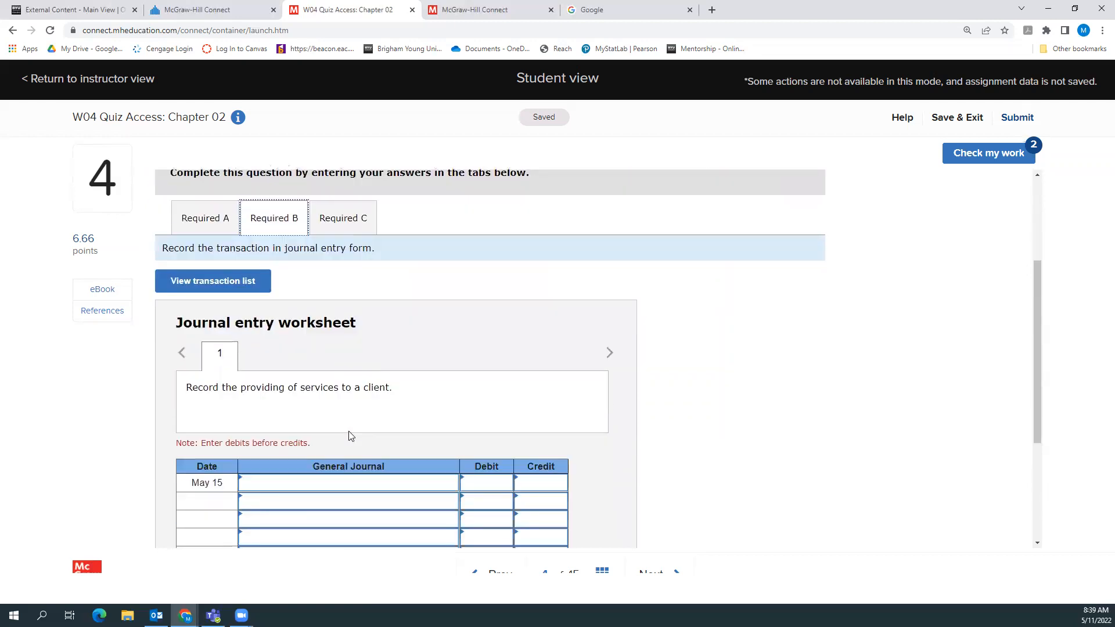
scroll(down, 3)
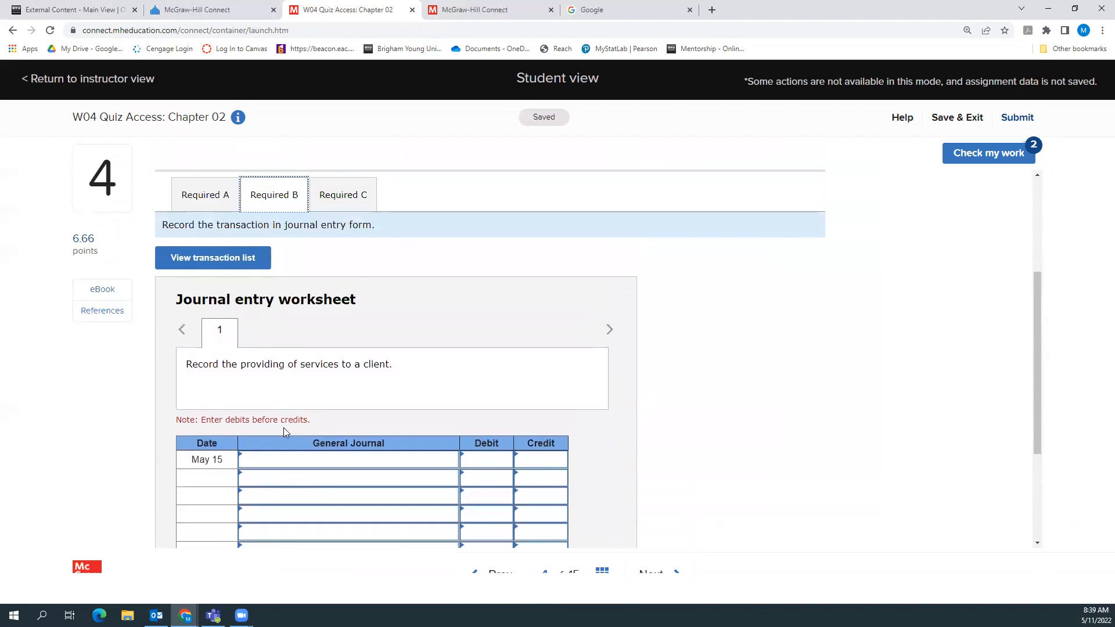
scroll(down, 3)
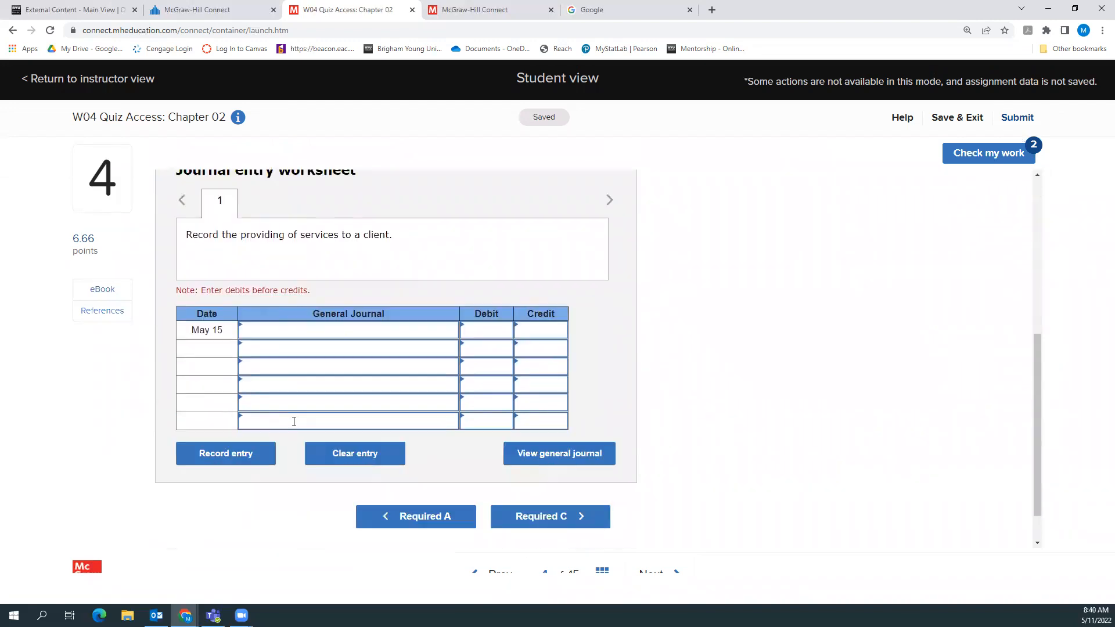
scroll(down, 3)
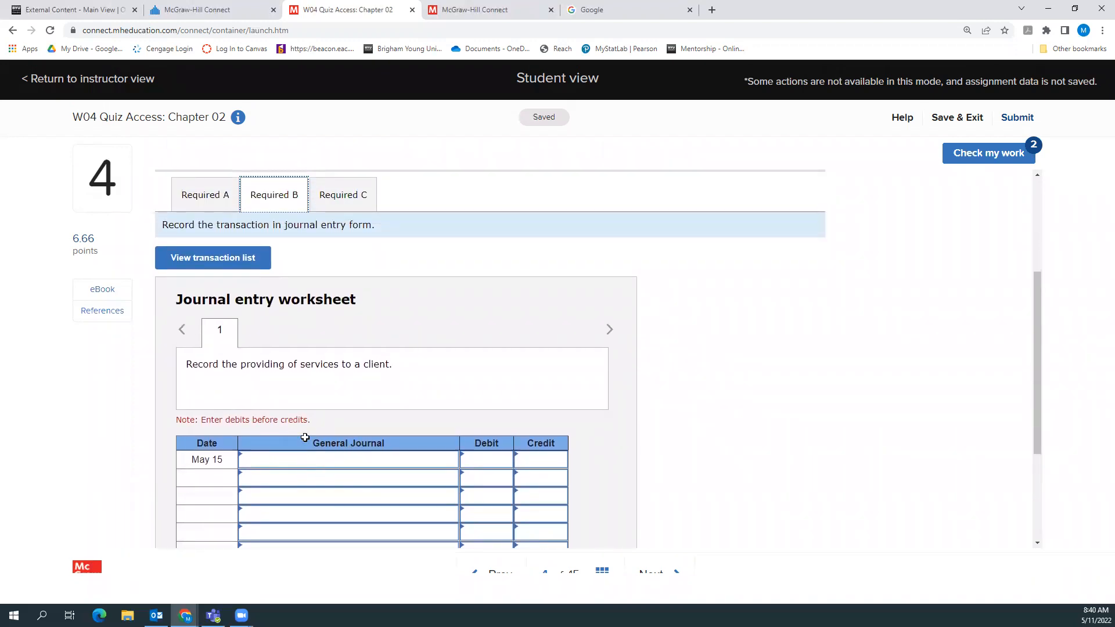
click(205, 194)
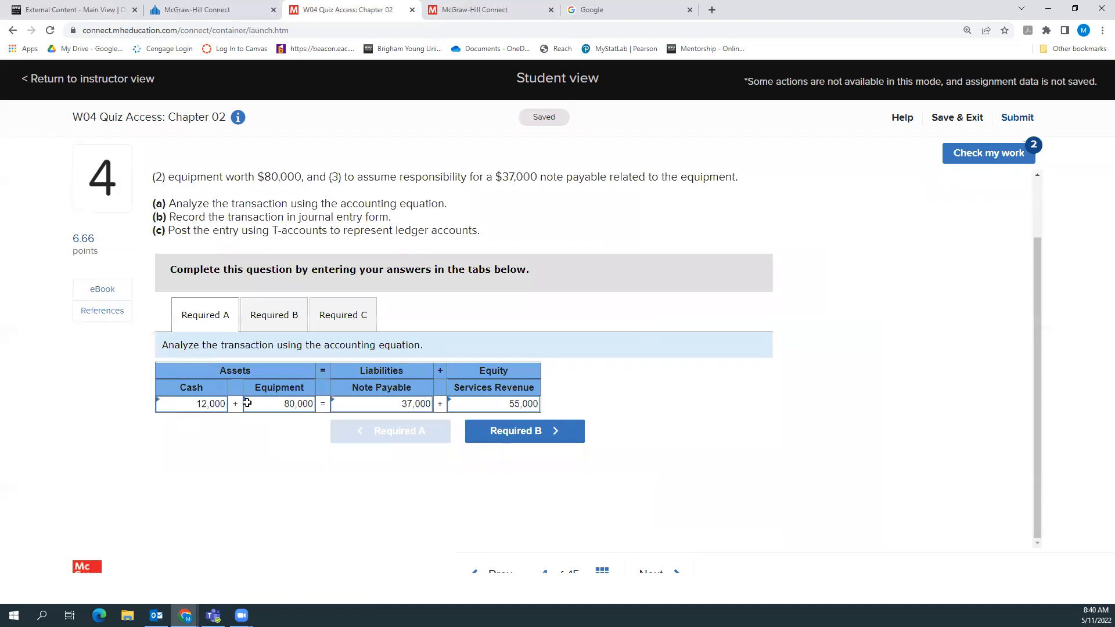
mouse_move(278, 409)
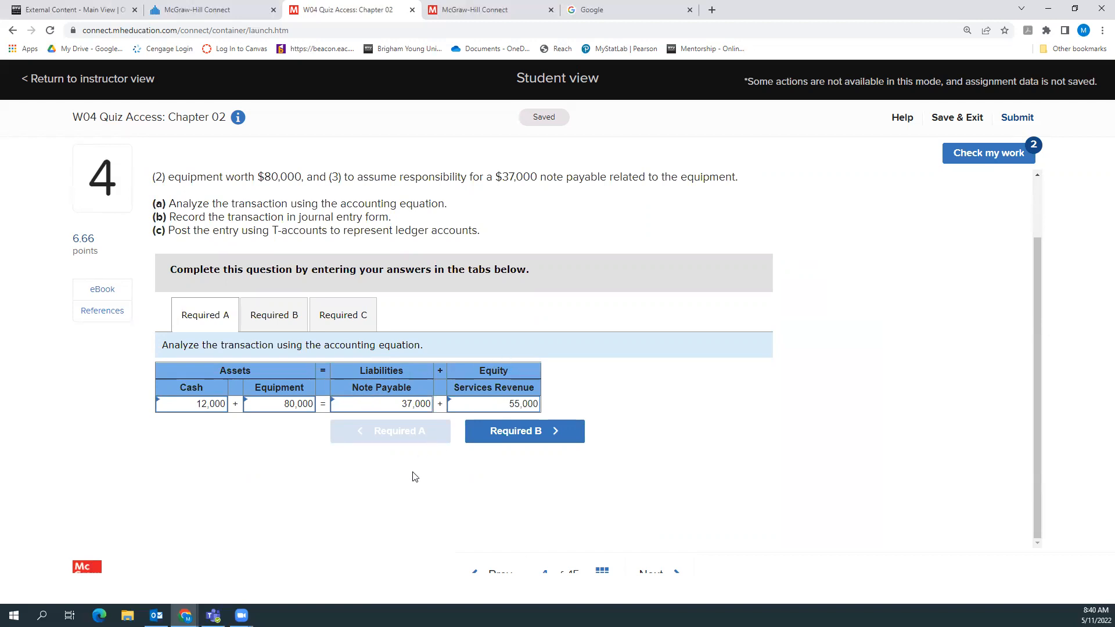
mouse_move(450, 437)
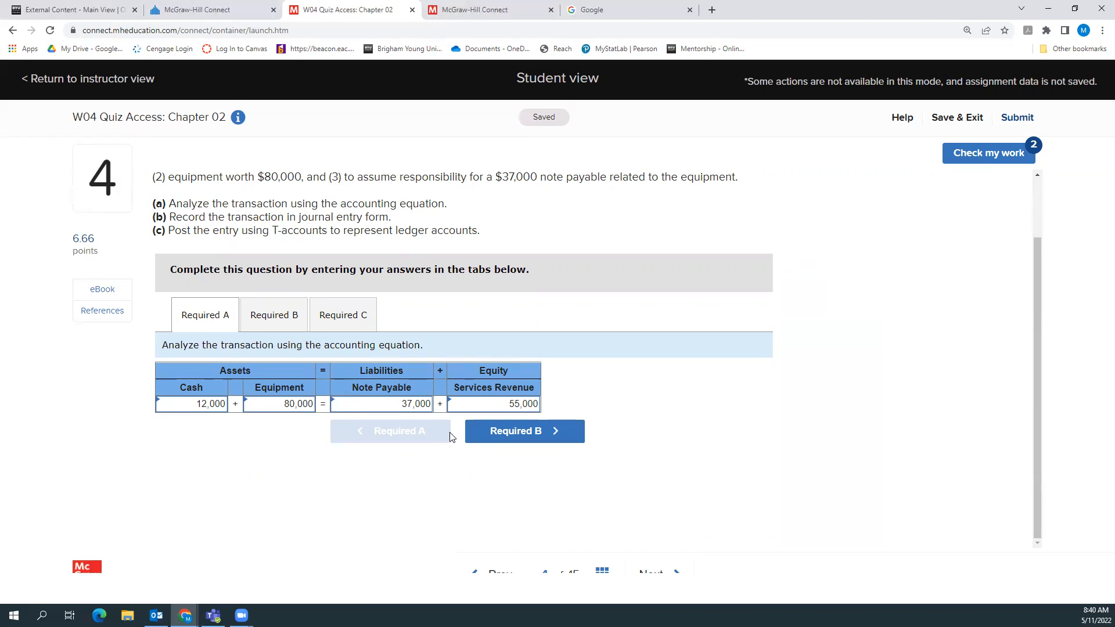
click(524, 431)
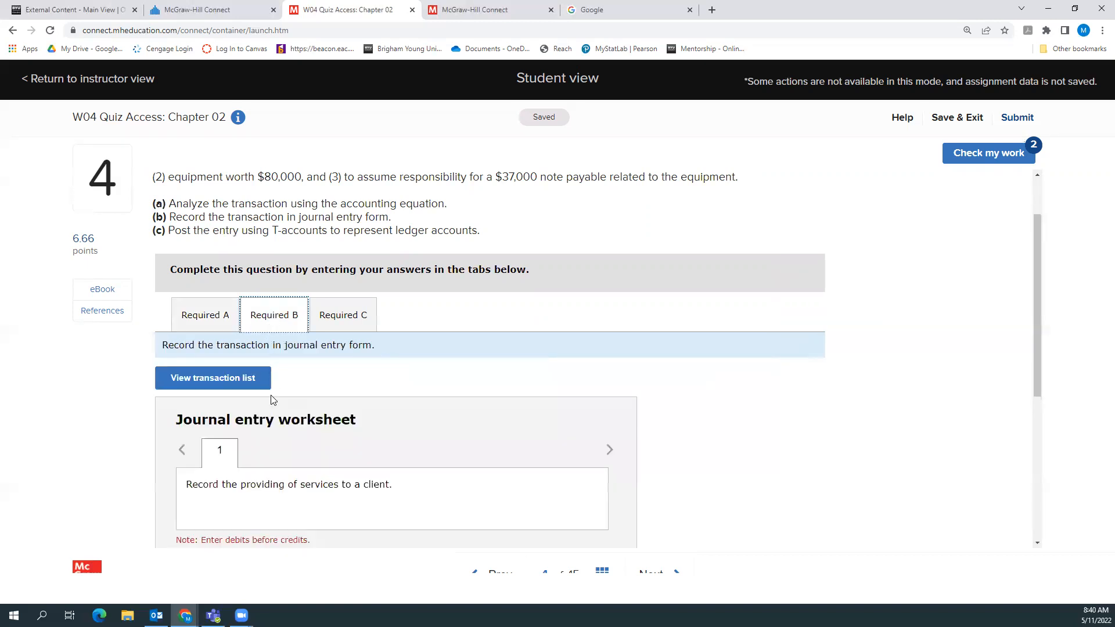
Debit Cash and Equipment 80,000 on the first journal entry lines
scroll(down, 3)
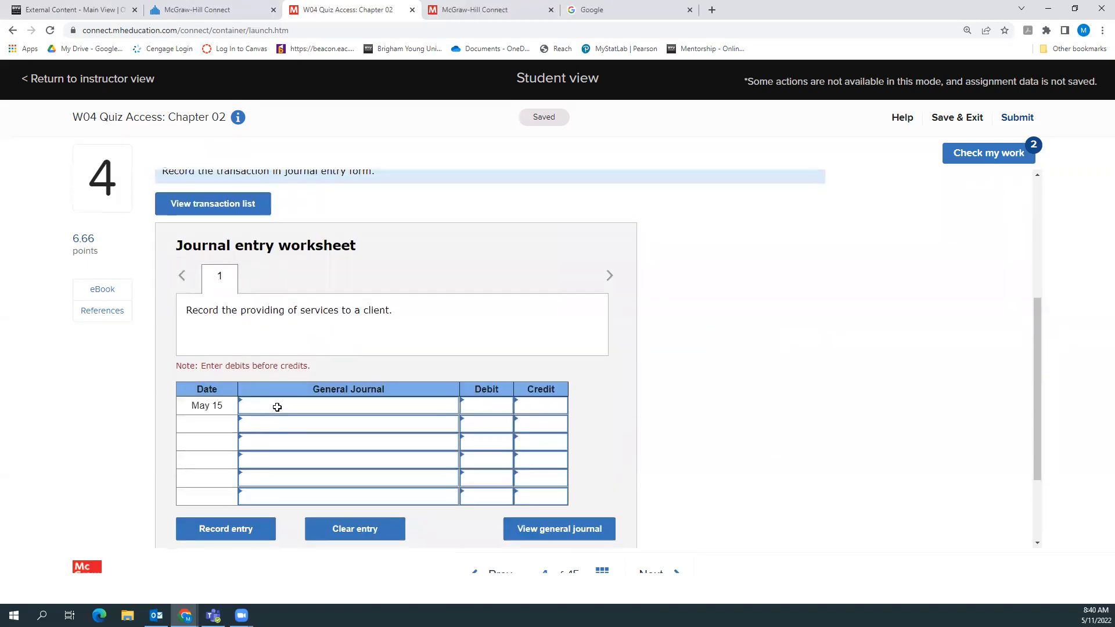
text(cash)
text(12000)
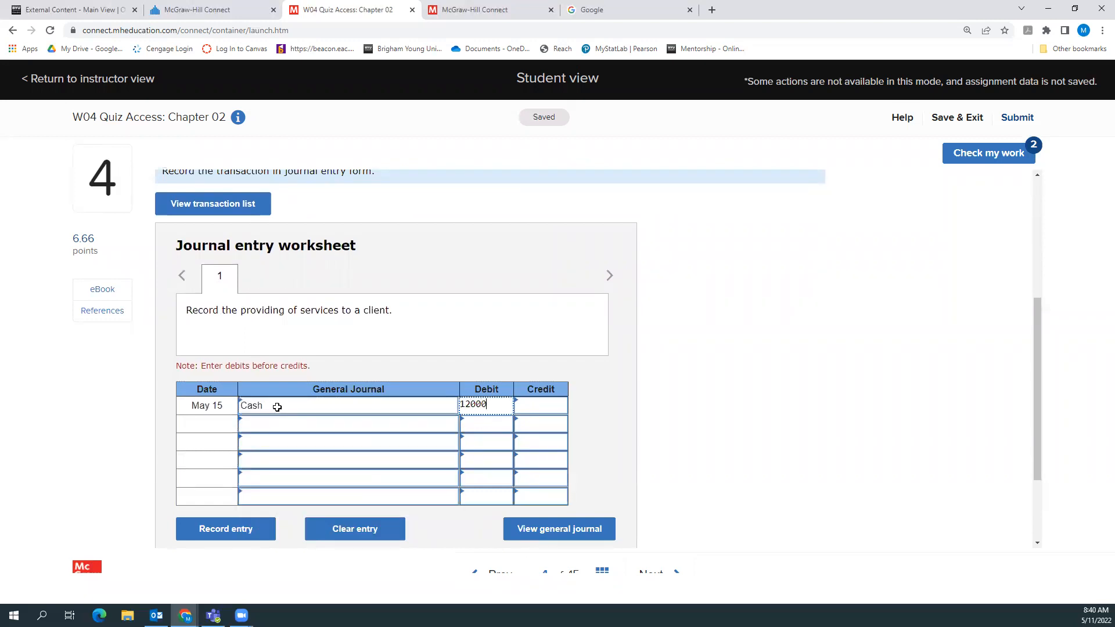
click(342, 424)
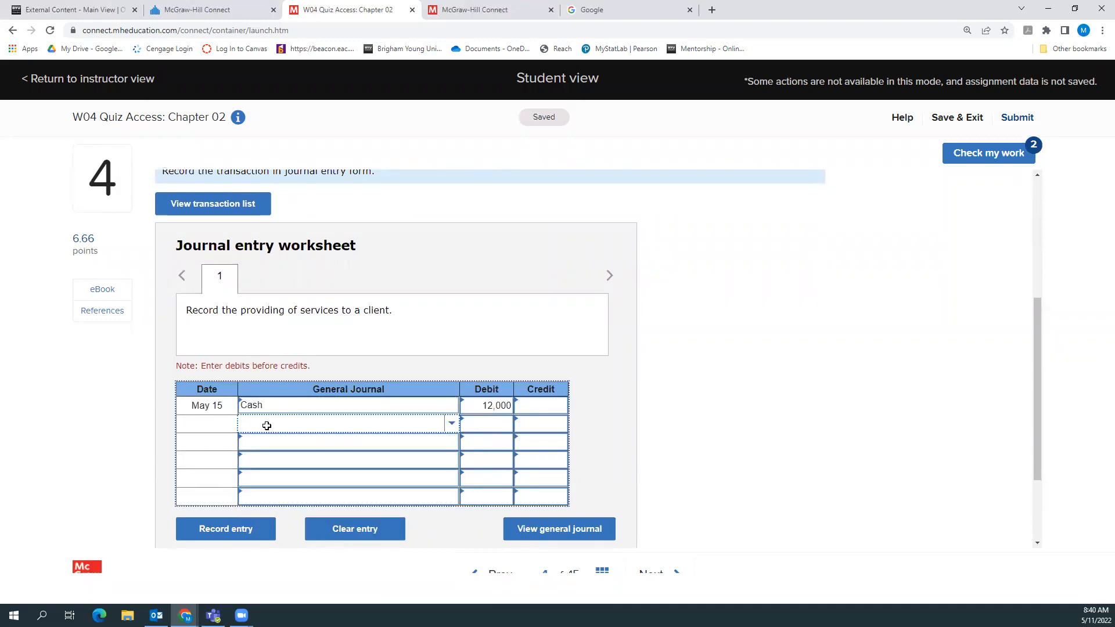
text(Equipment)
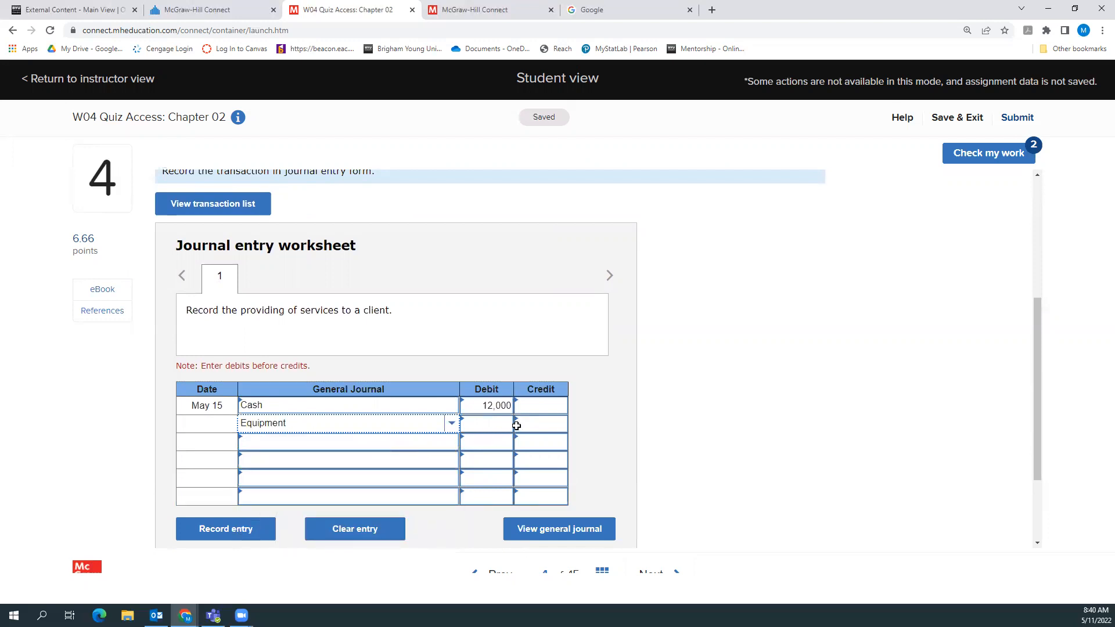
text(80,000)
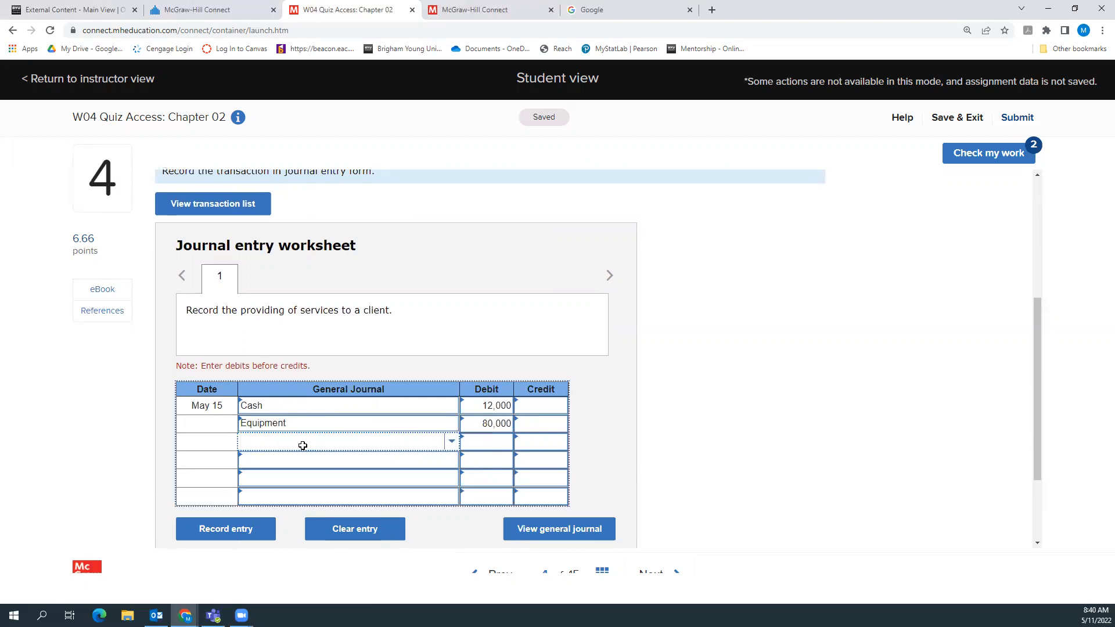
Credit Note payable 37,000 and 403: Services revenue 55,000 in the journal entry
text(Note pay)
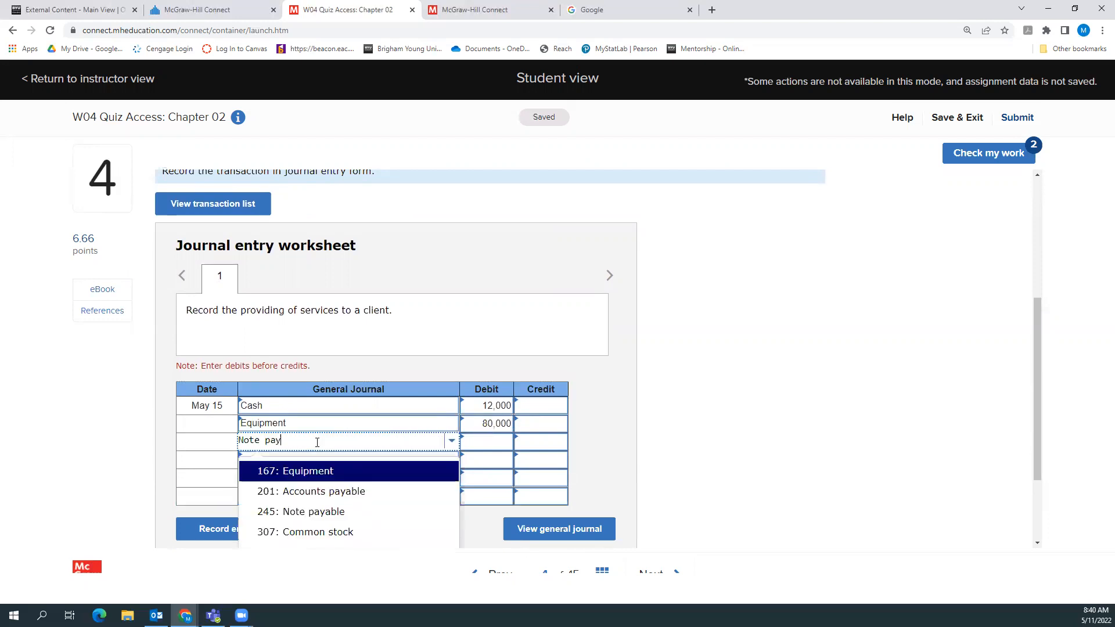
click(301, 511)
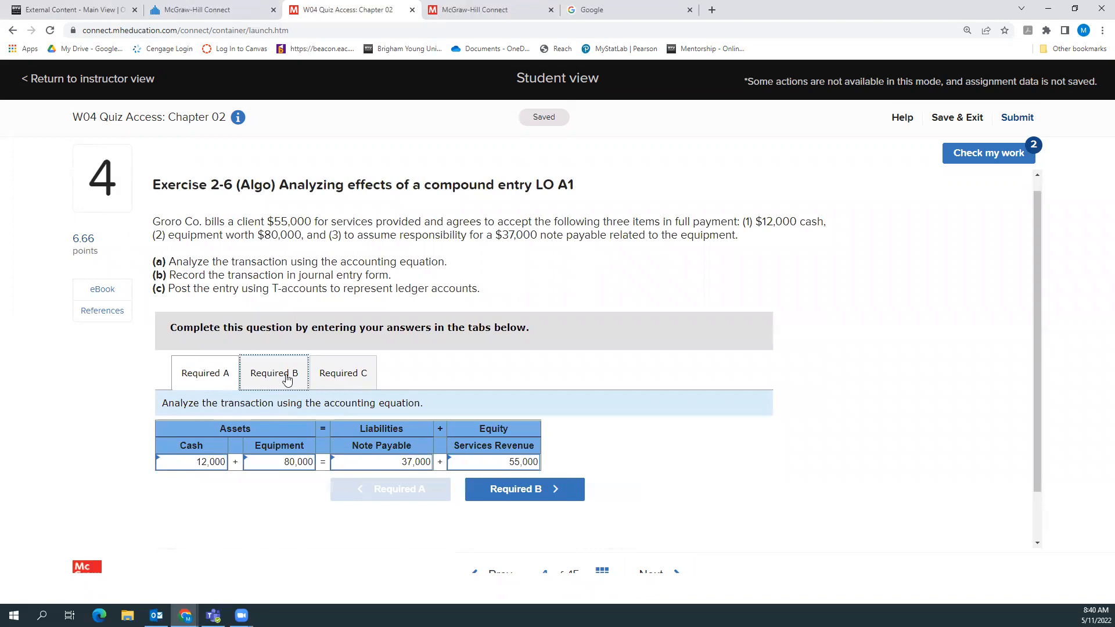
click(274, 373)
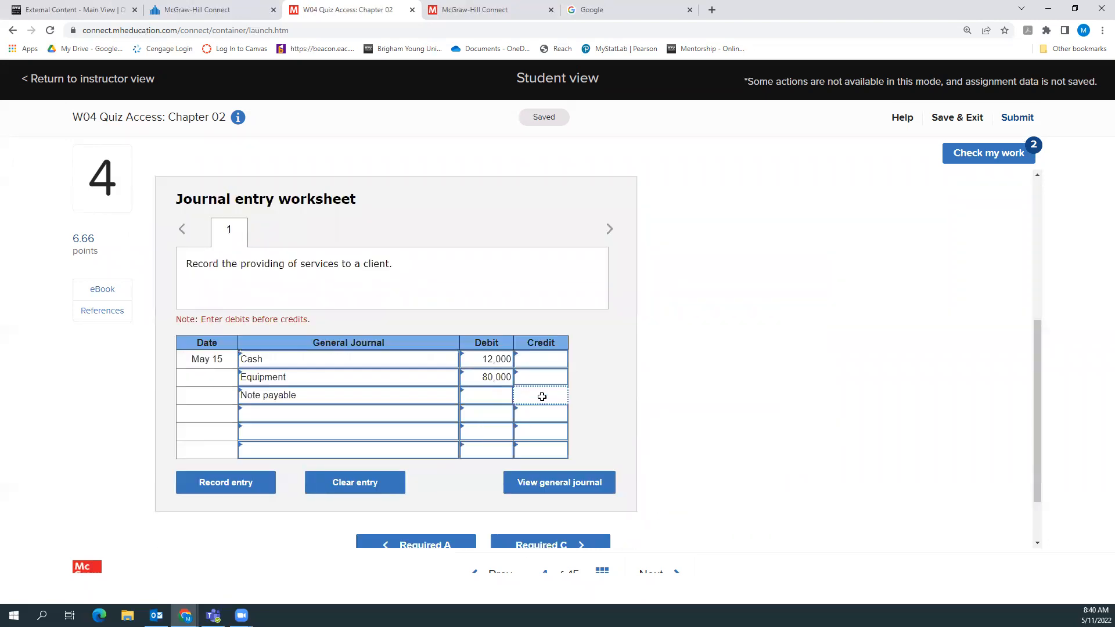
text(370000)
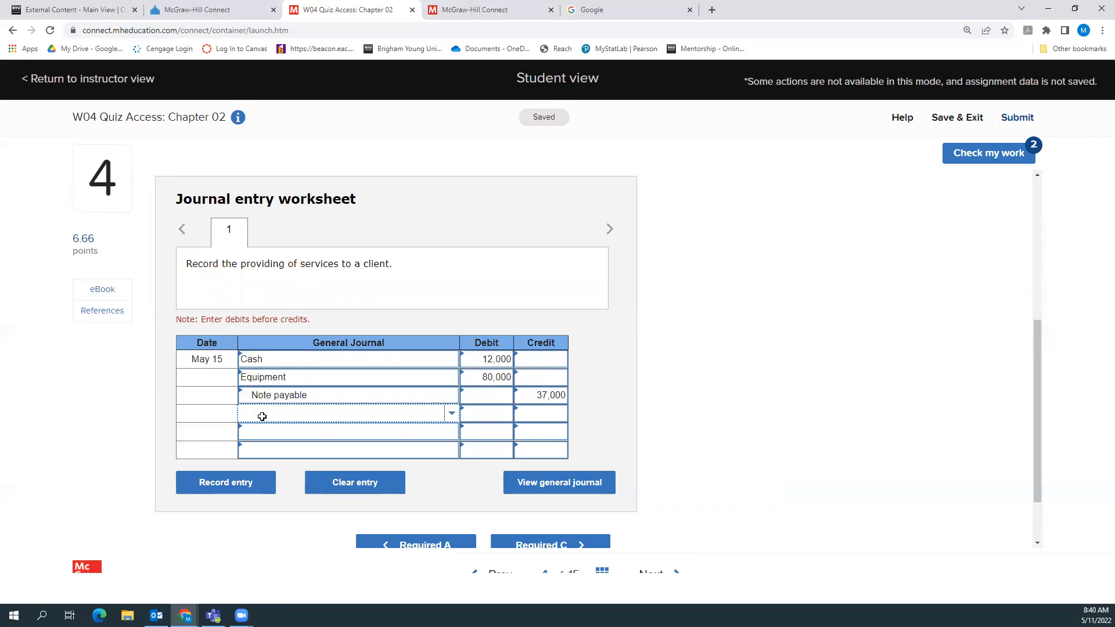
text(R)
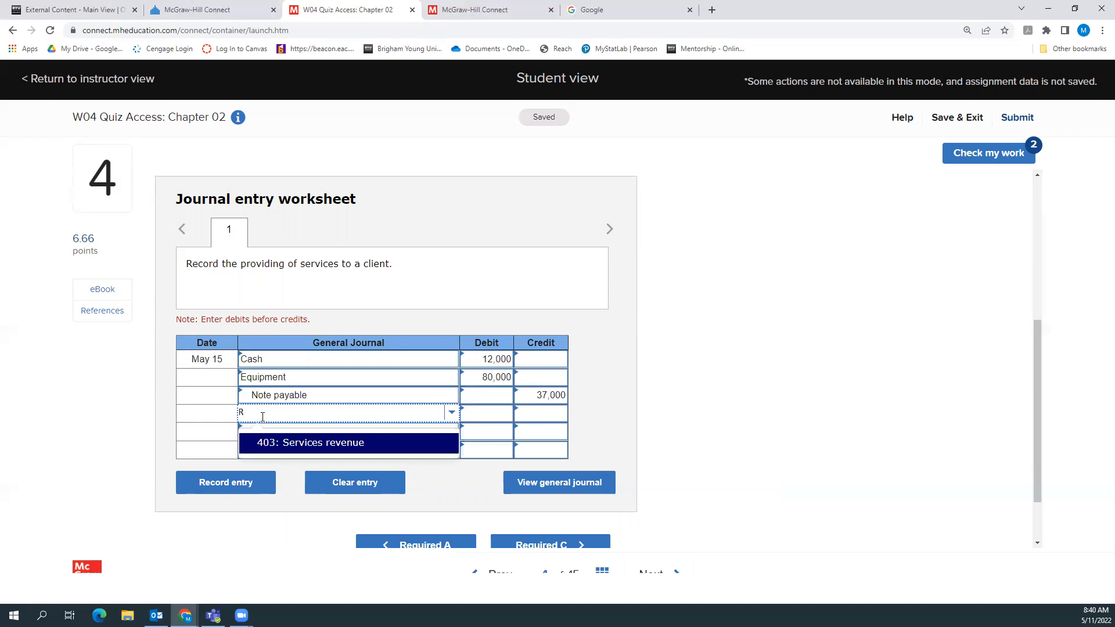
click(310, 443)
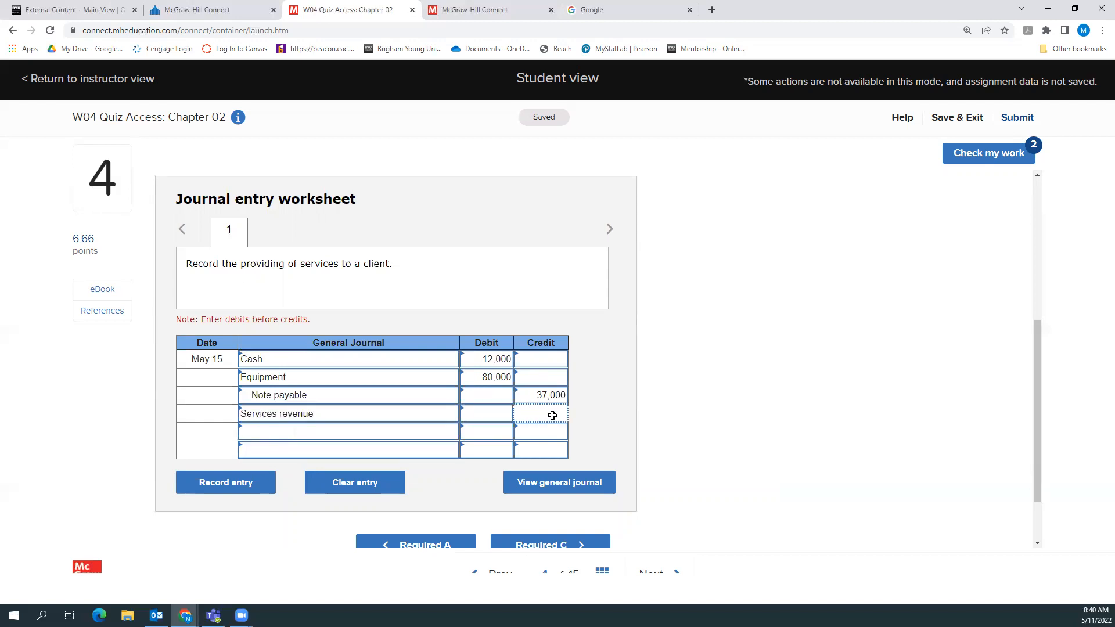
text(55,000)
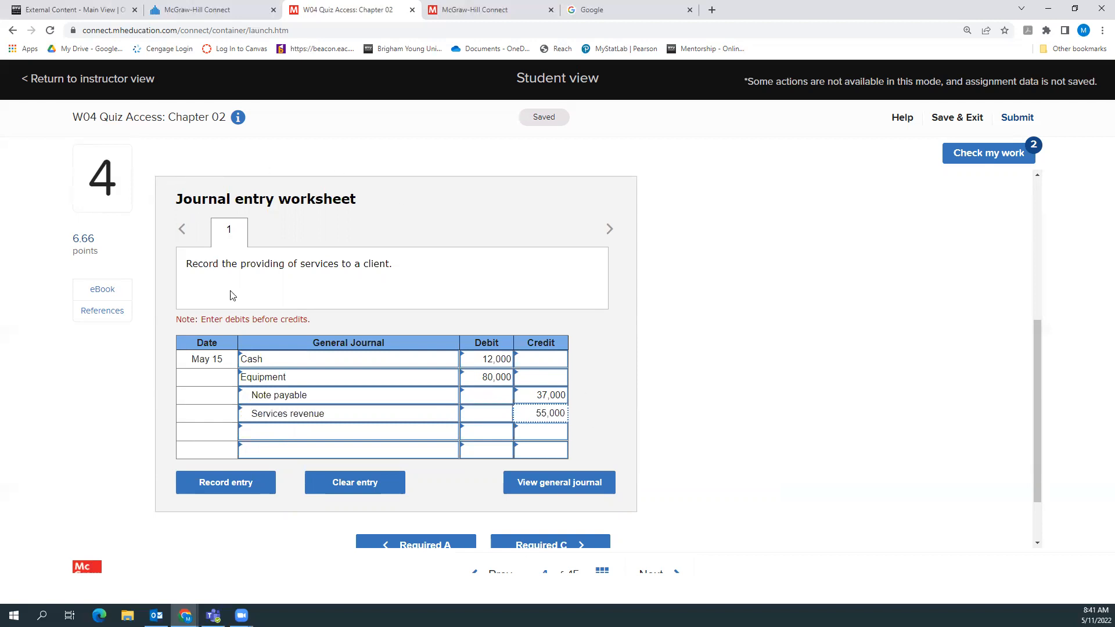
mouse_move(371, 405)
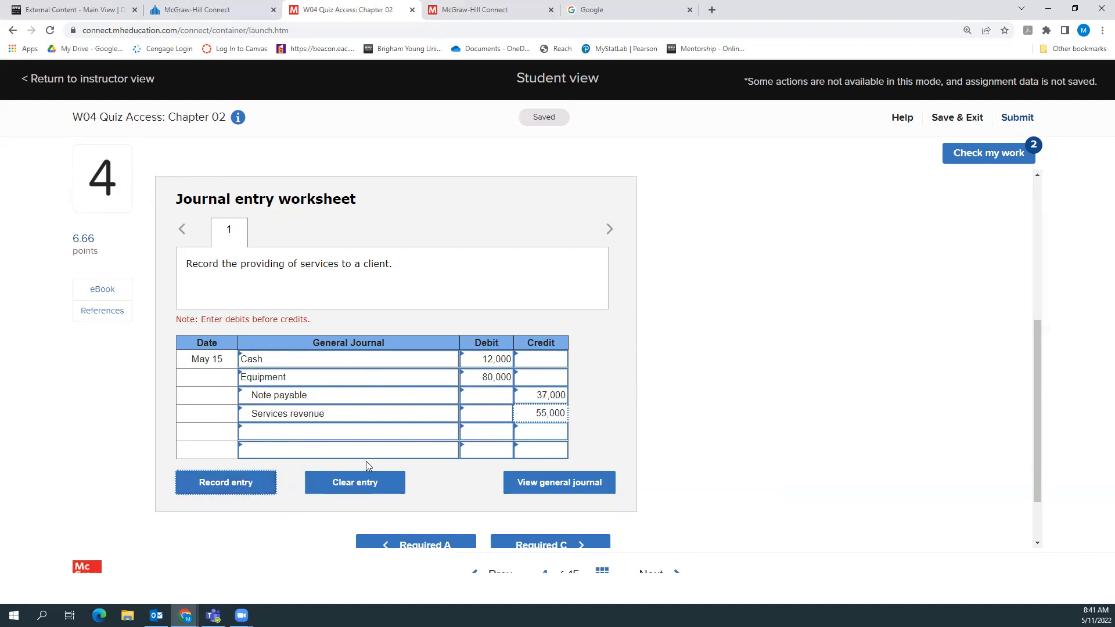
mouse_move(614, 391)
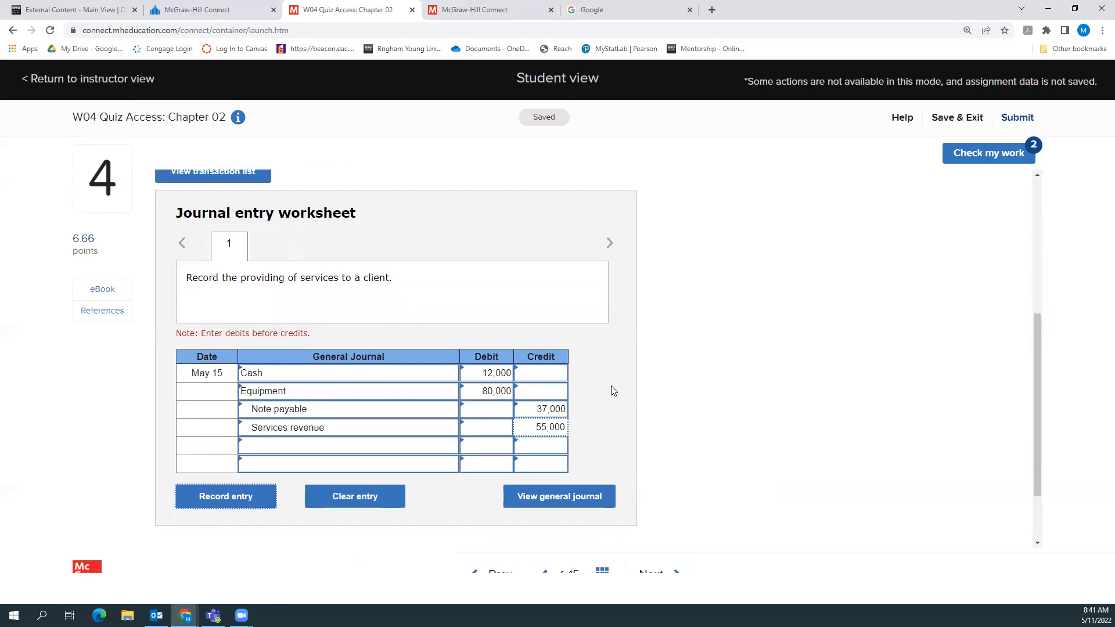
Grade the journal entry with Check my work, then return to the question
click(988, 153)
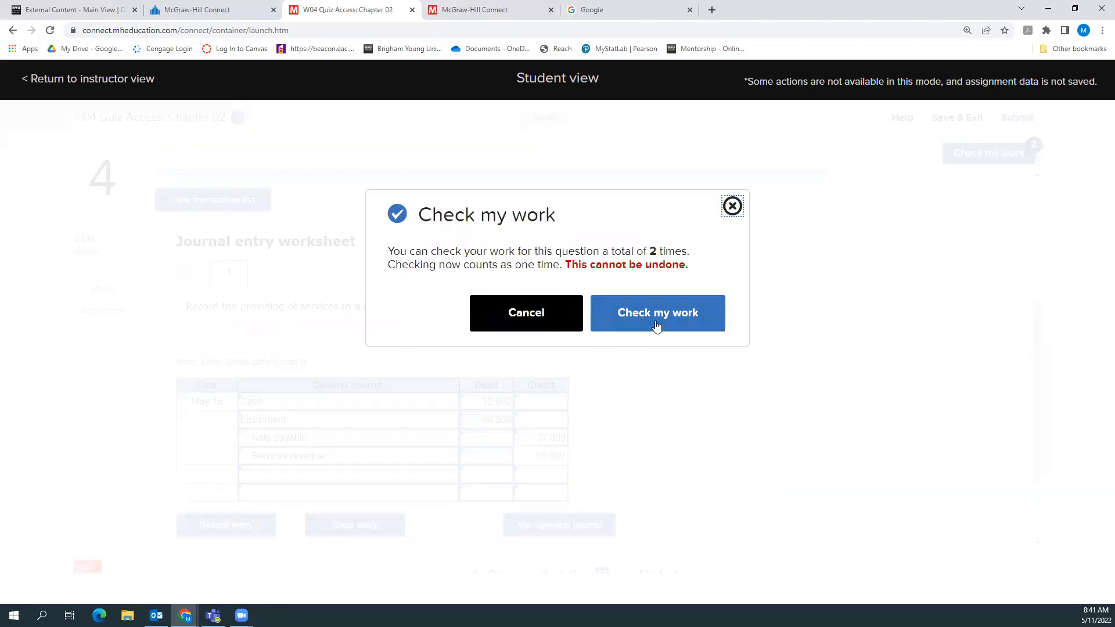
click(656, 313)
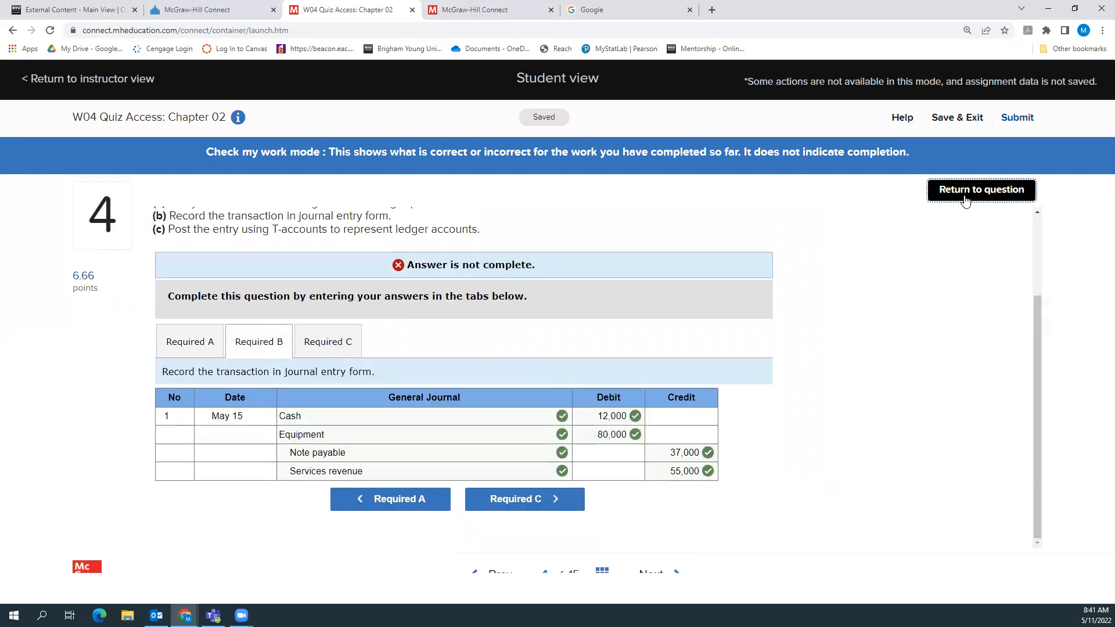
click(981, 189)
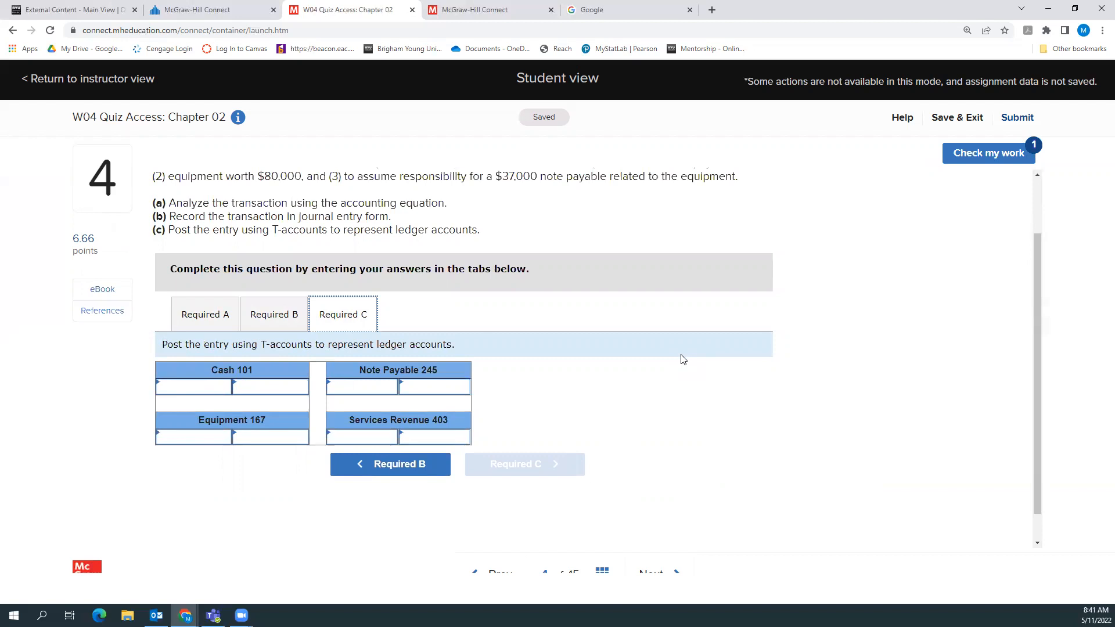
Post Cash 12,000 and Equipment 80,000 debits, Note Payable 37,000 and Services Revenue 55,000 credits
click(193, 386)
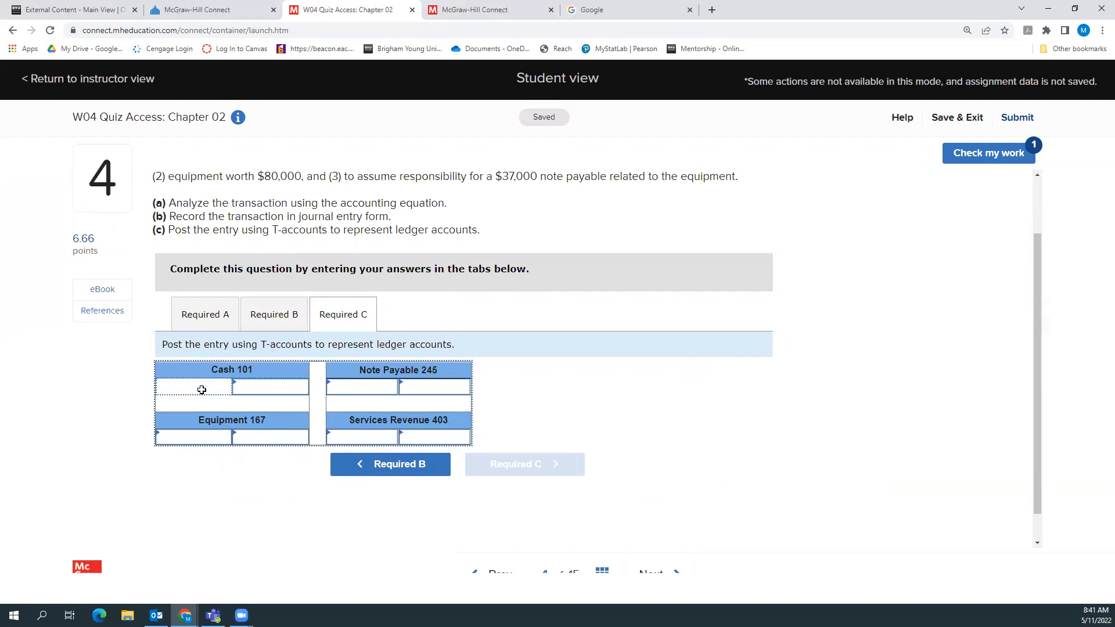
text(12000)
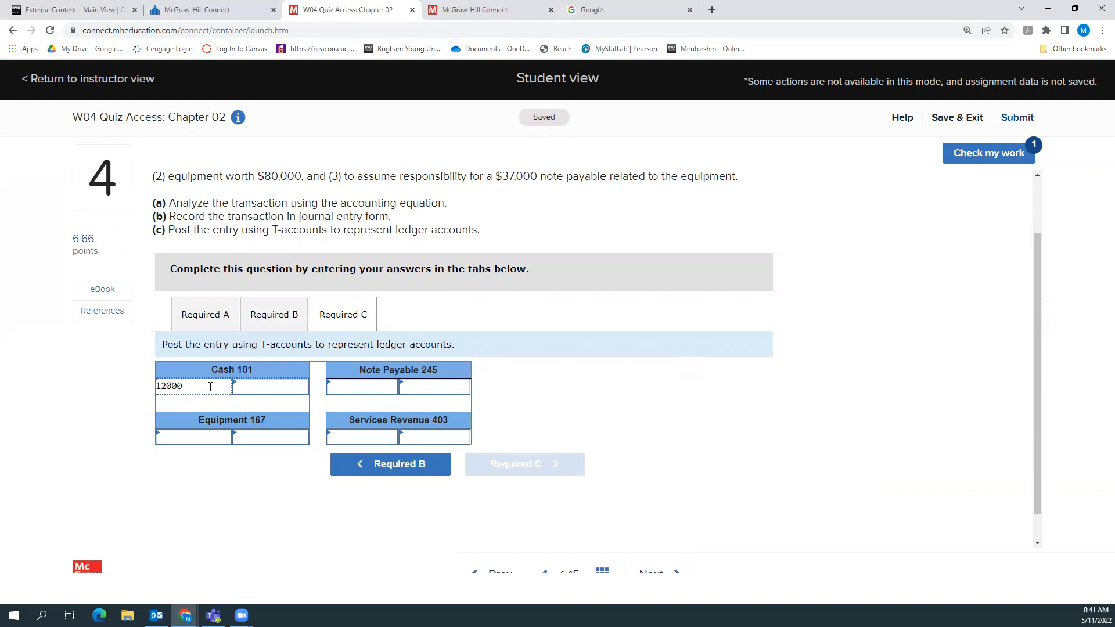
click(193, 435)
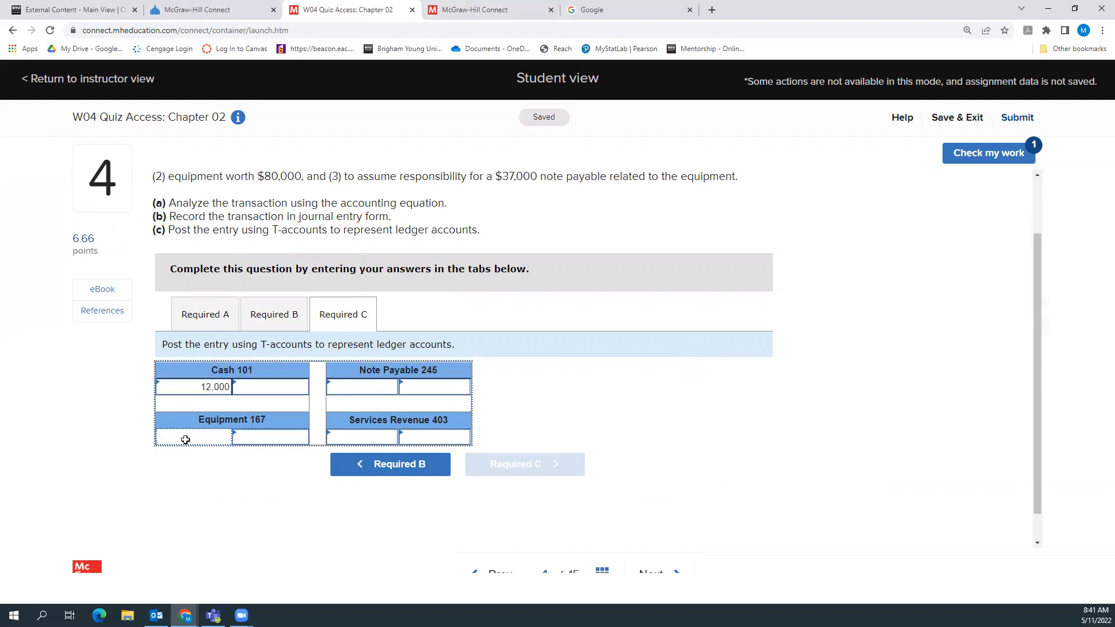
text(800000)
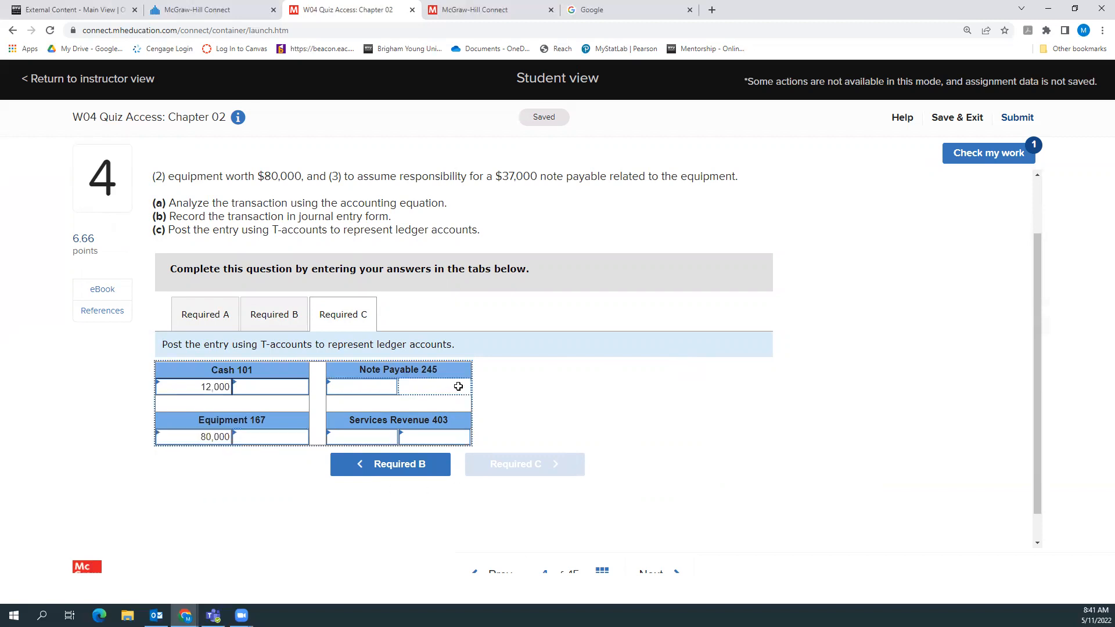
text(370)
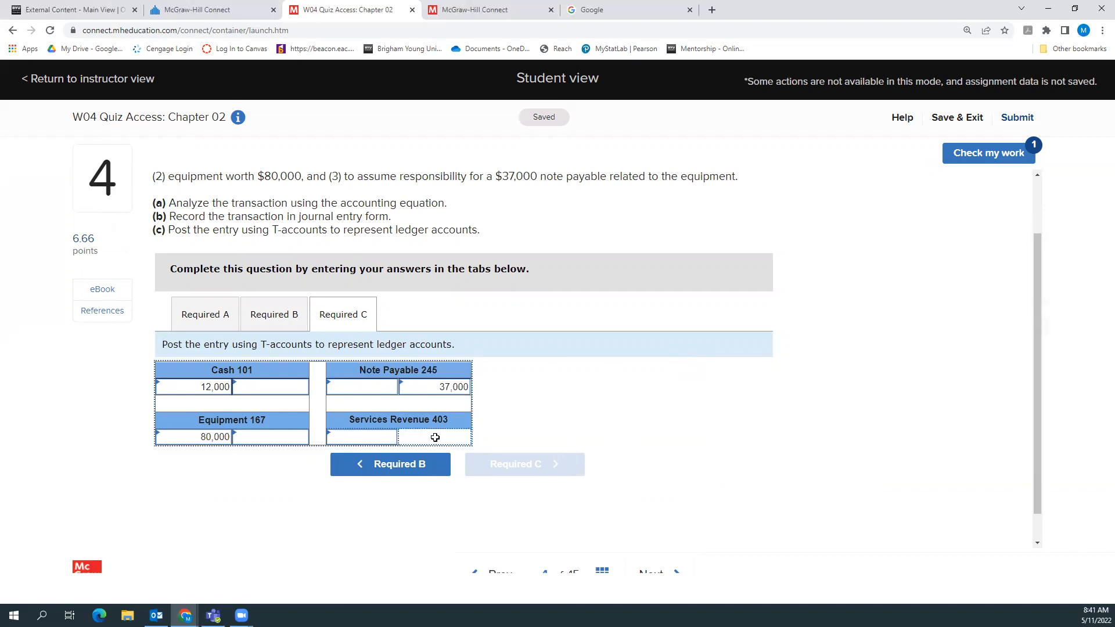
text(550000)
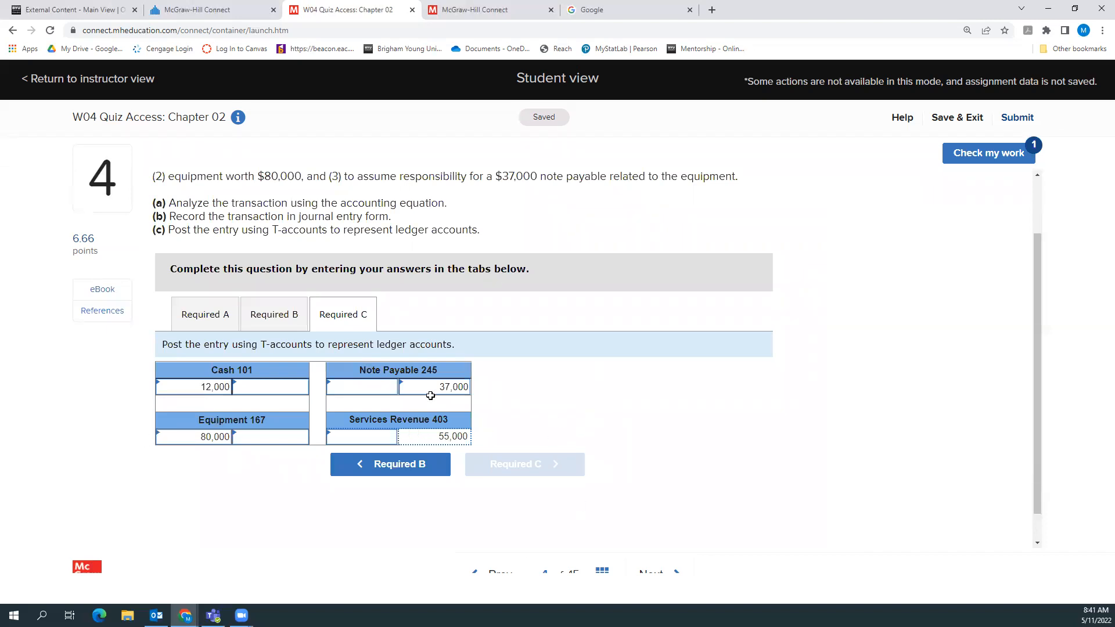
Compare the T-accounts against the recorded journal entry and submit them for checking
click(273, 314)
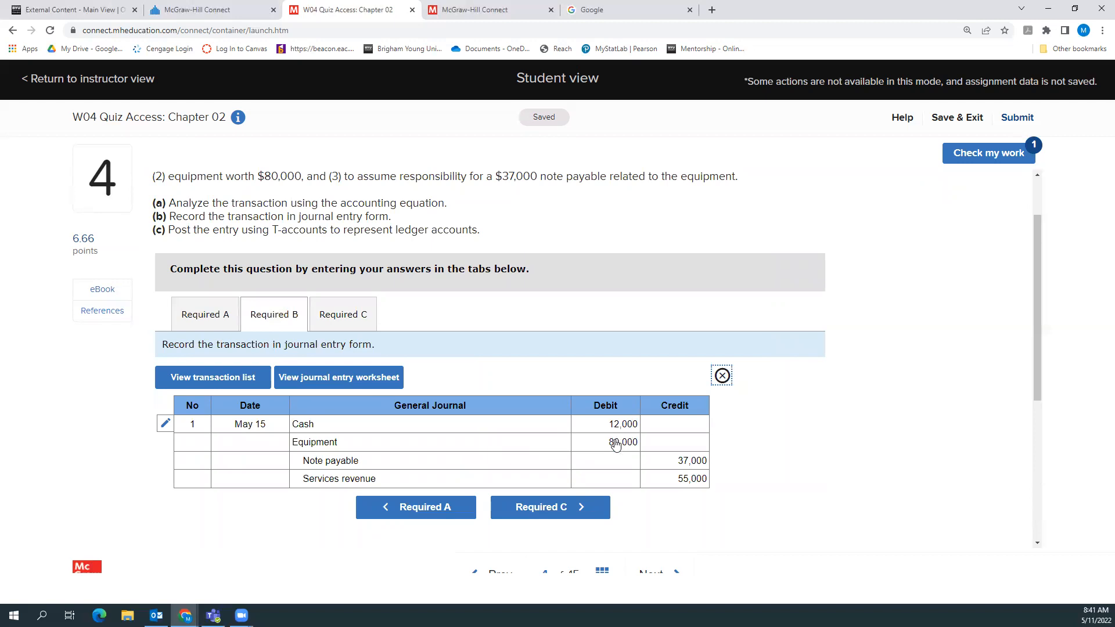
click(343, 314)
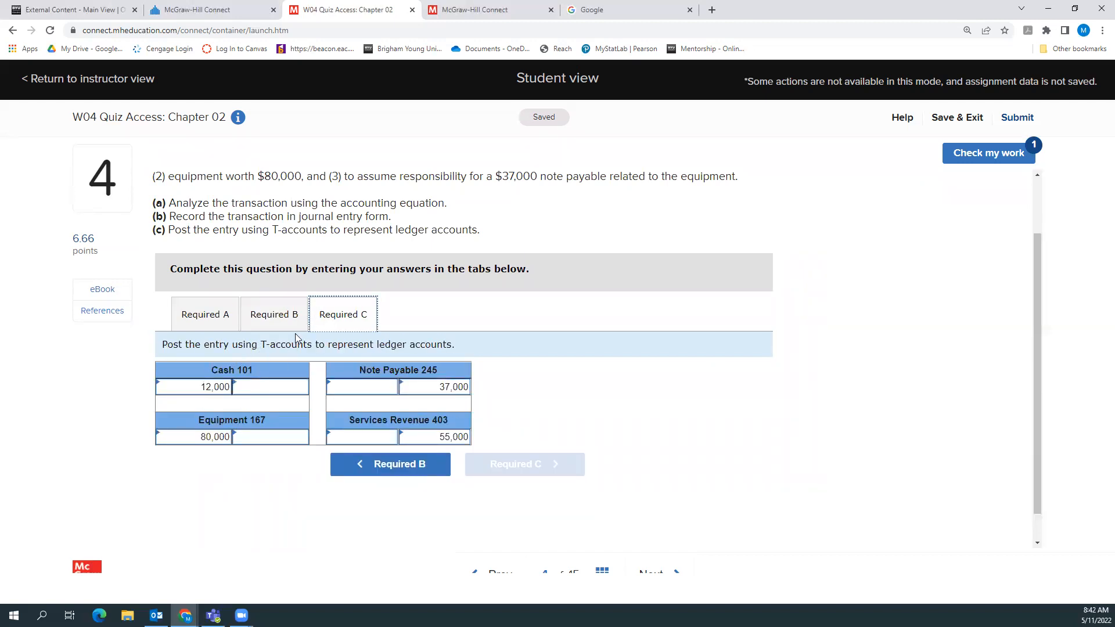
click(273, 314)
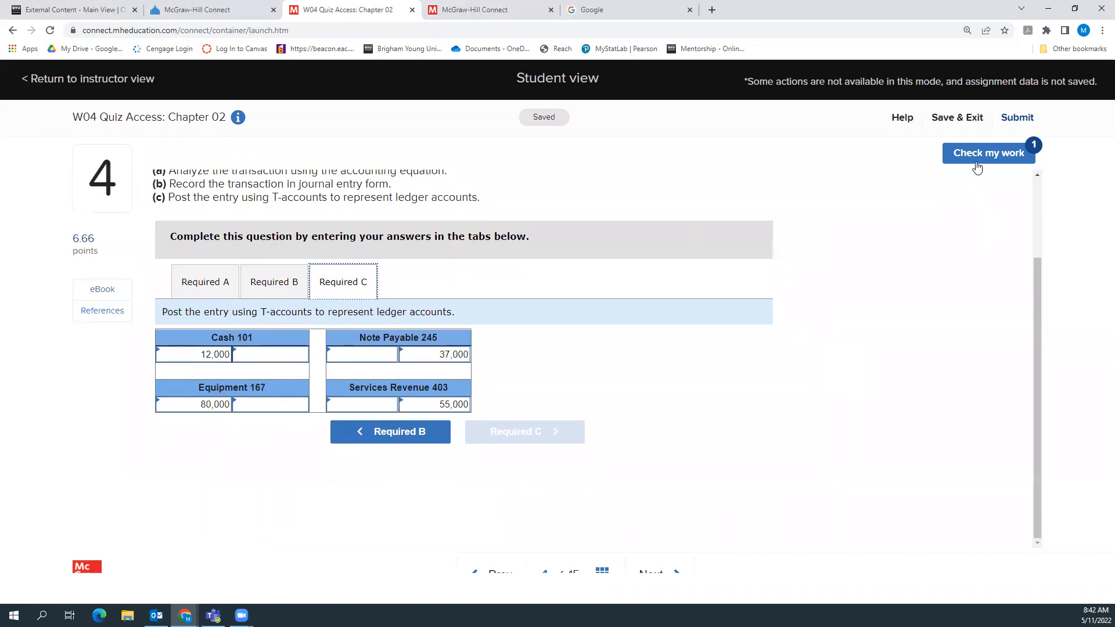
click(989, 153)
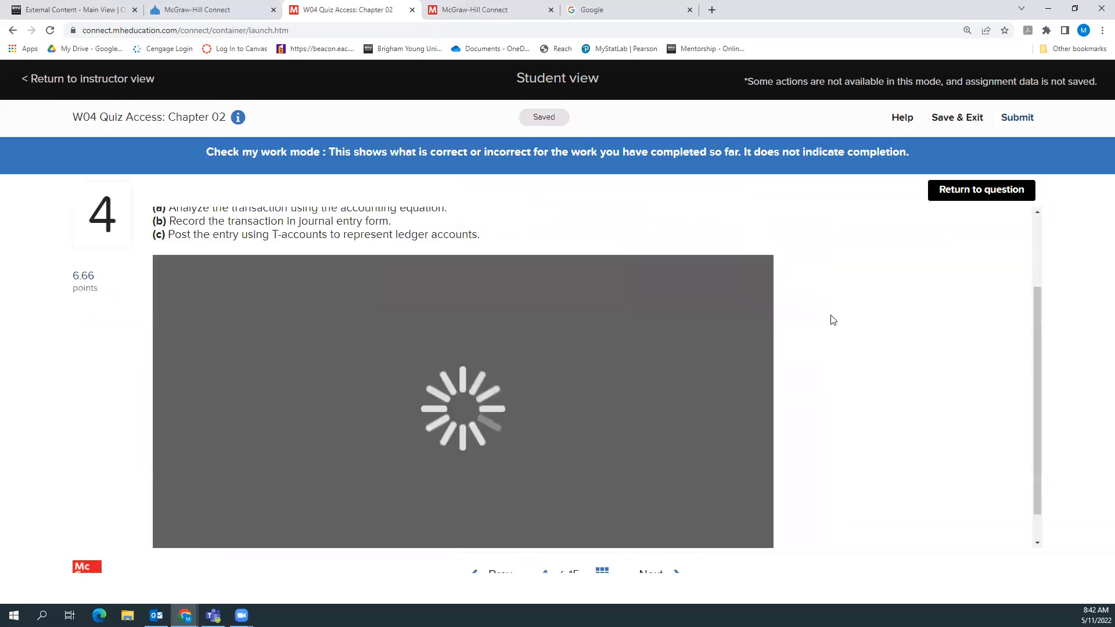